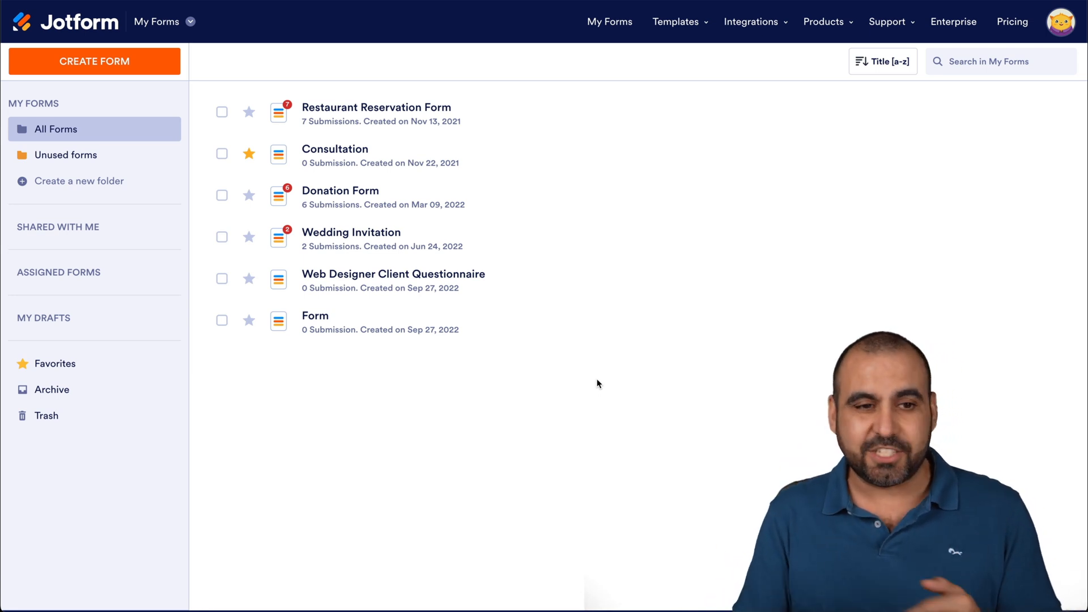
Switch from the forms list to My Sign Documents through the header product switcher
{"action": "left_click", "coordinate": [160, 21]}
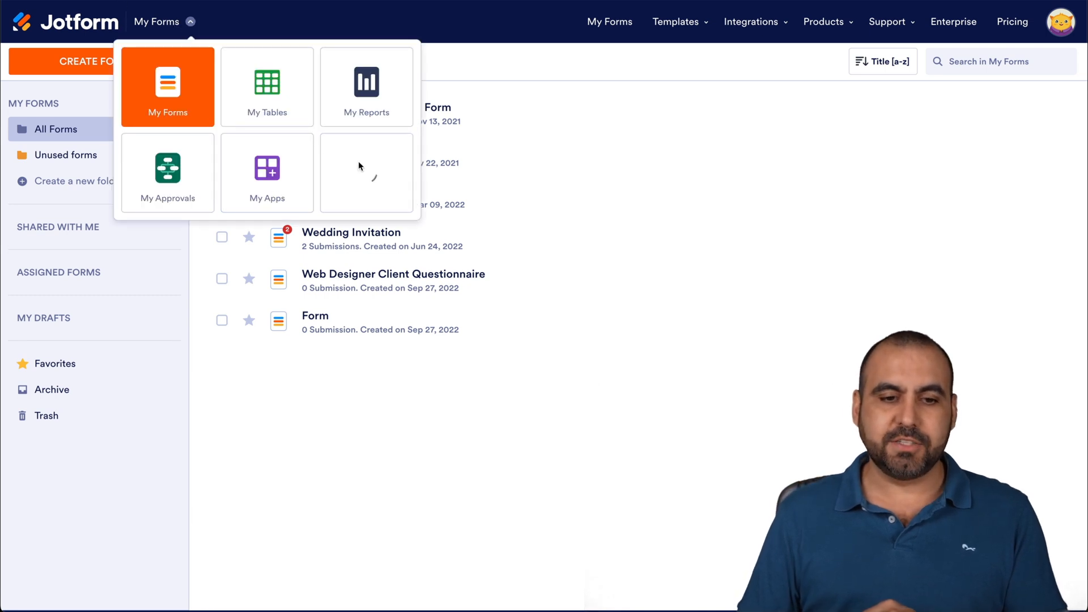
{"action": "left_click", "coordinate": [365, 172]}
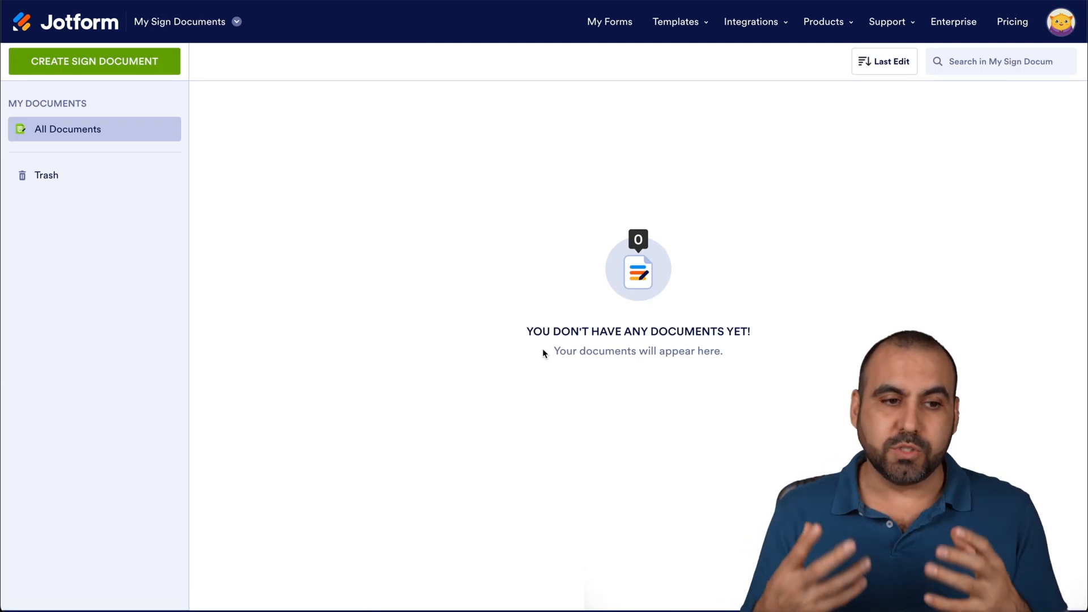
{"action": "mouse_move", "coordinate": [54, 55]}
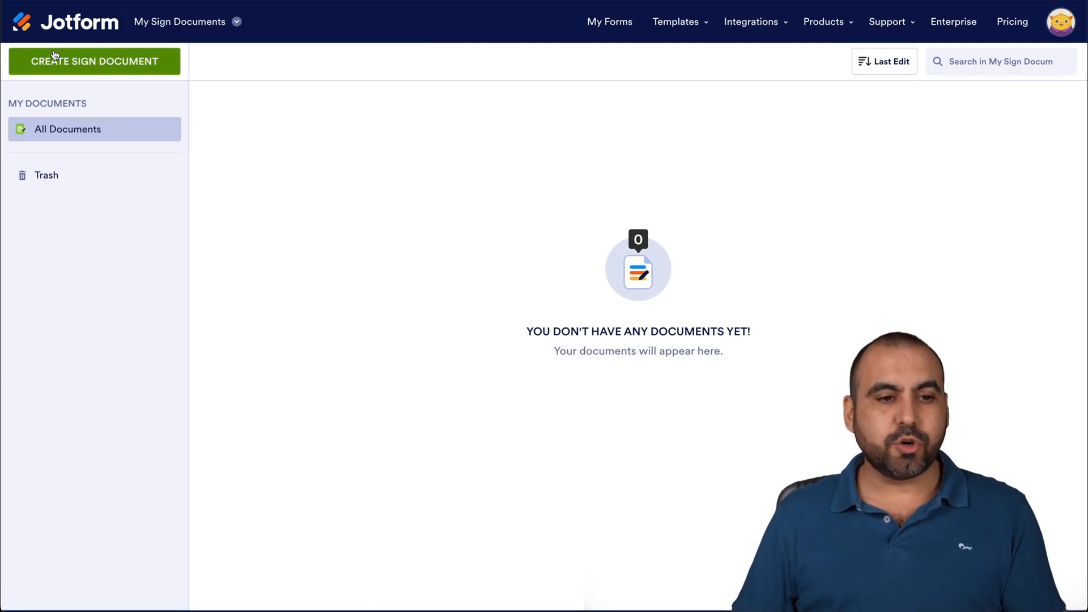
Start a new sign document, previewing and closing the one-page lease agreement template
{"action": "left_click", "coordinate": [94, 62]}
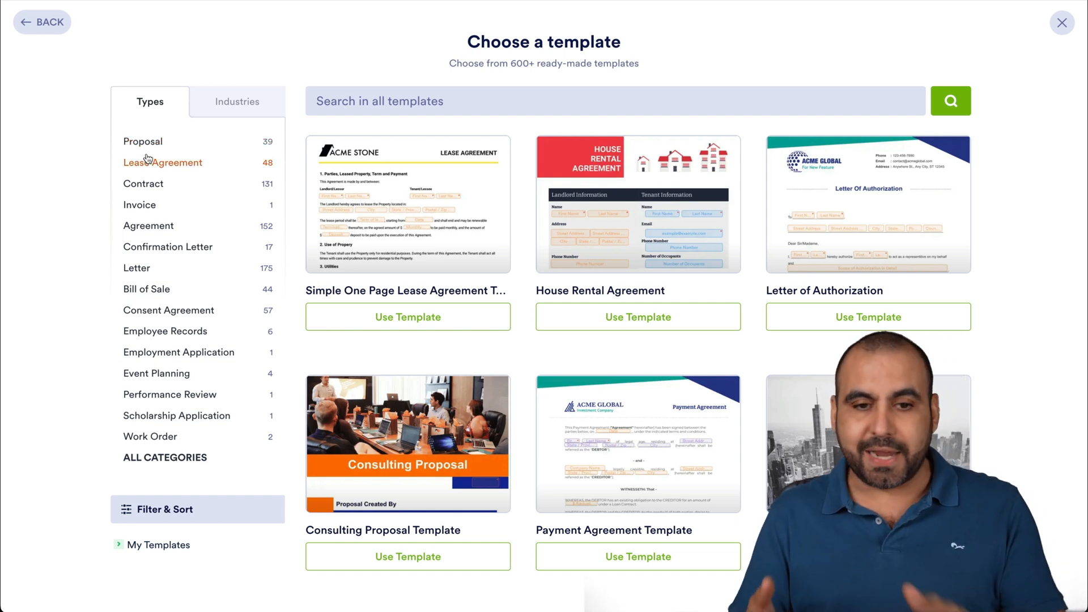
{"action": "left_click", "coordinate": [408, 204]}
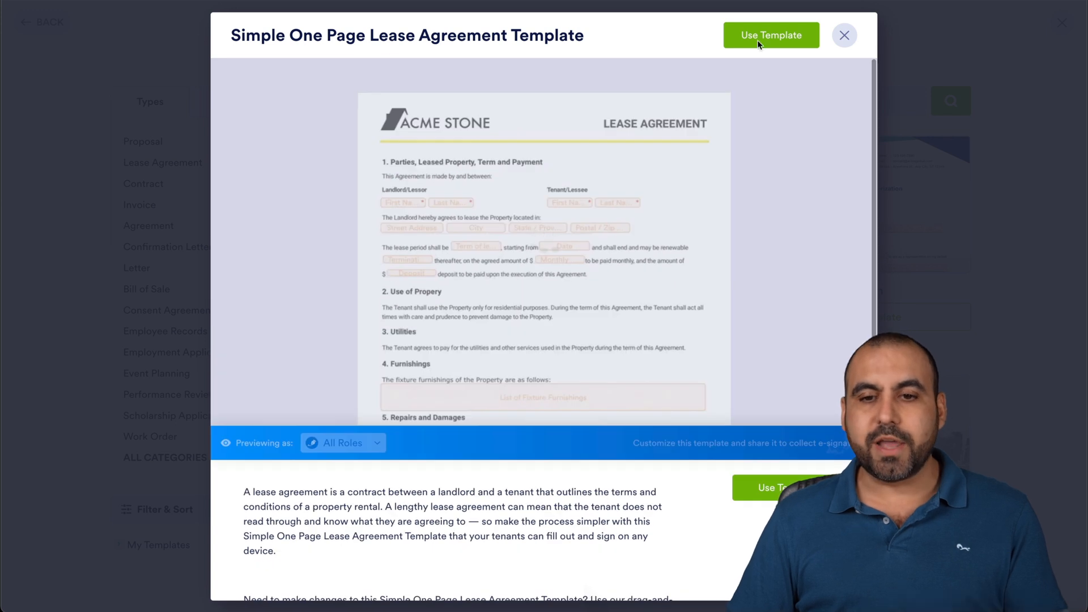
{"action": "left_click", "coordinate": [844, 34]}
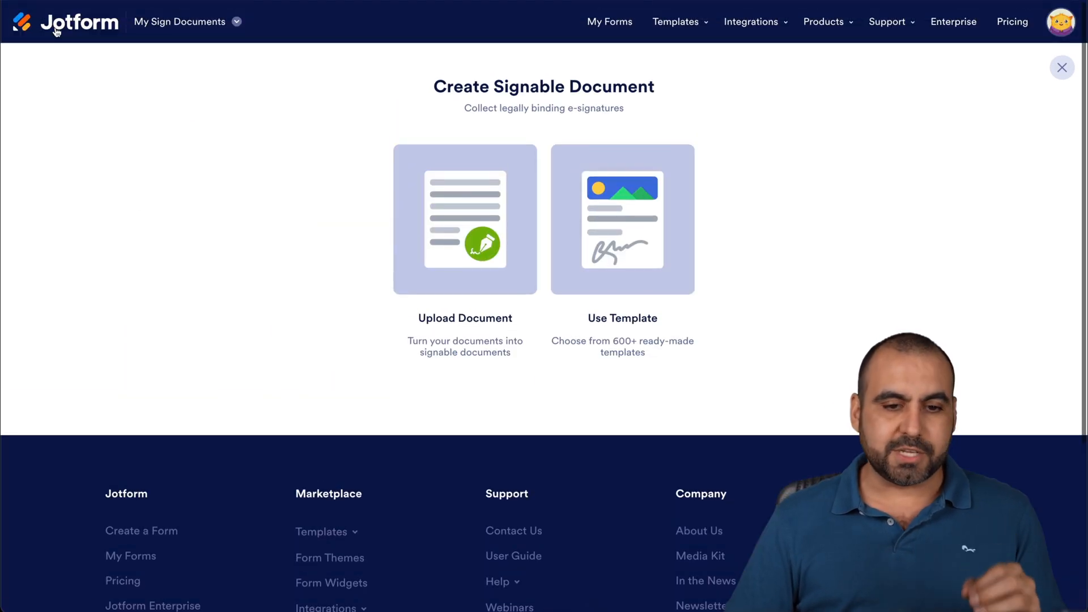
Upload PDF.pdf and create a signable document from it
{"action": "left_click", "coordinate": [464, 219]}
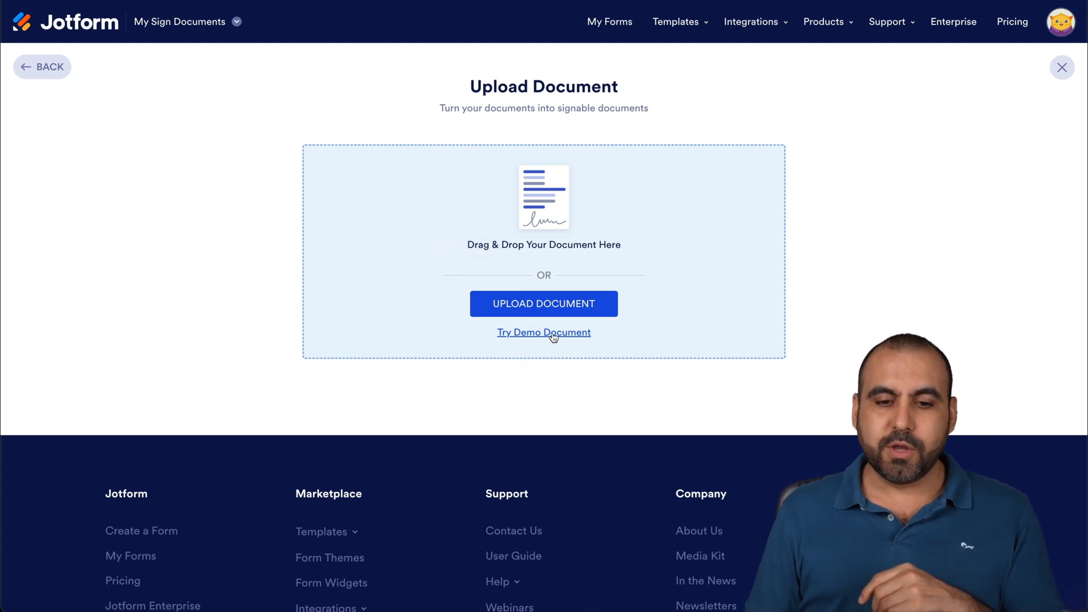
{"action": "left_click", "coordinate": [544, 303]}
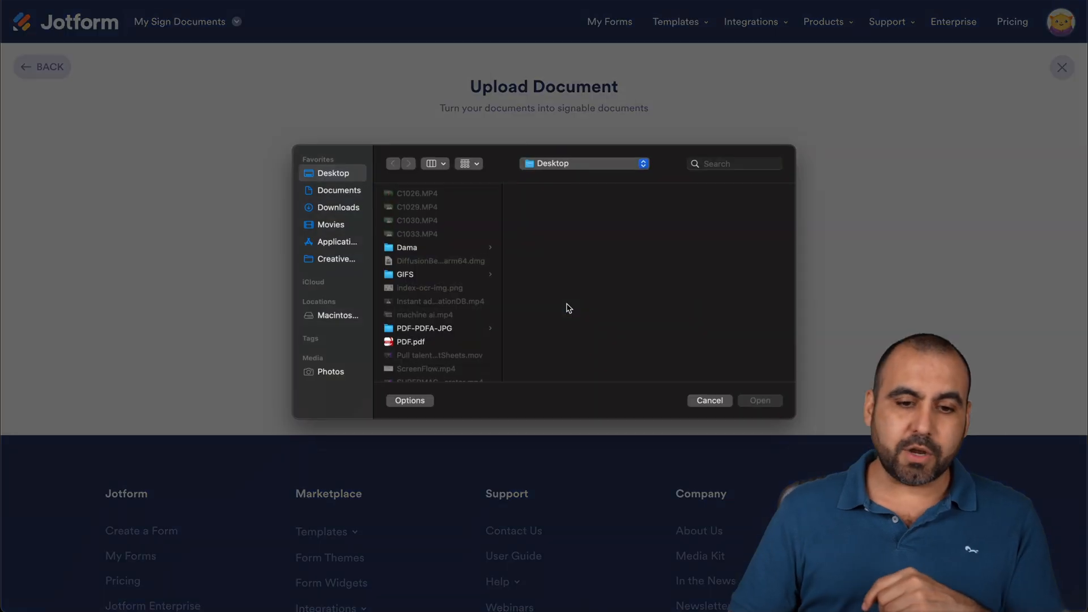
{"action": "left_click", "coordinate": [410, 341]}
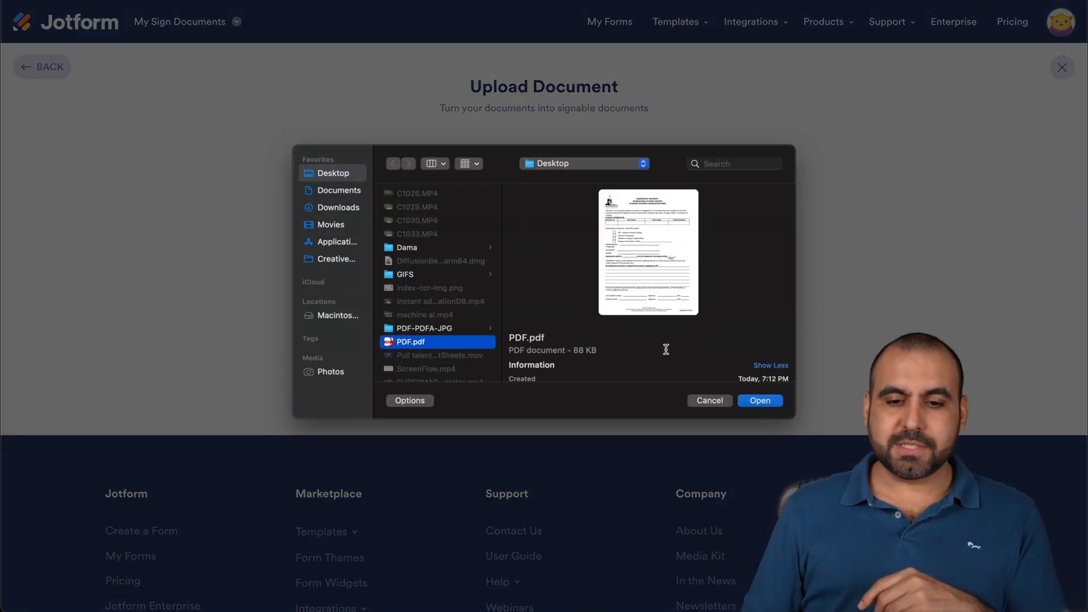
{"action": "left_click", "coordinate": [759, 401]}
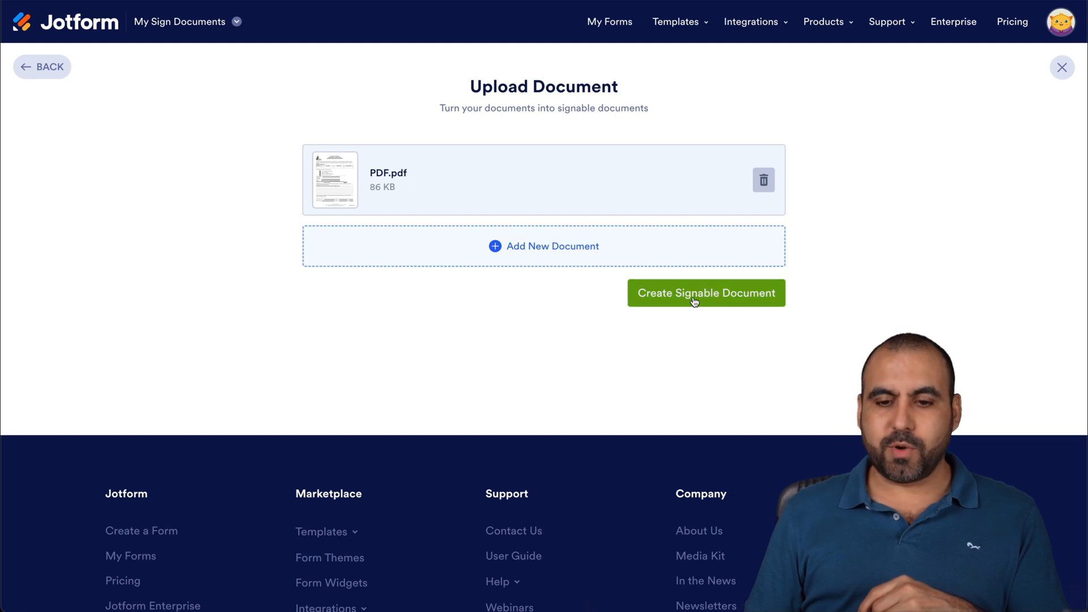
{"action": "left_click", "coordinate": [705, 292]}
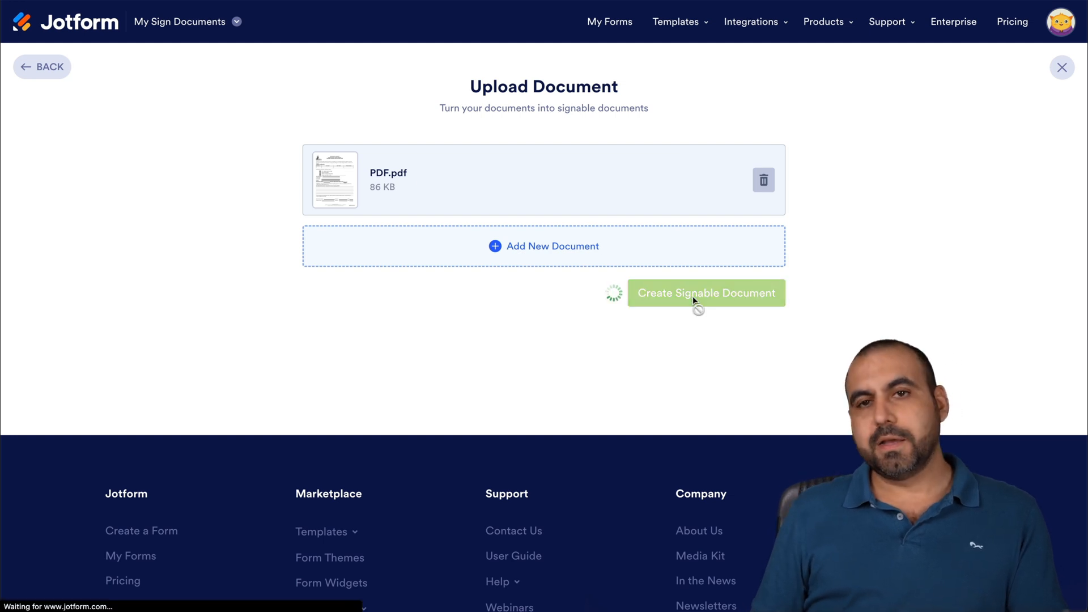
{"action": "left_click", "coordinate": [705, 292]}
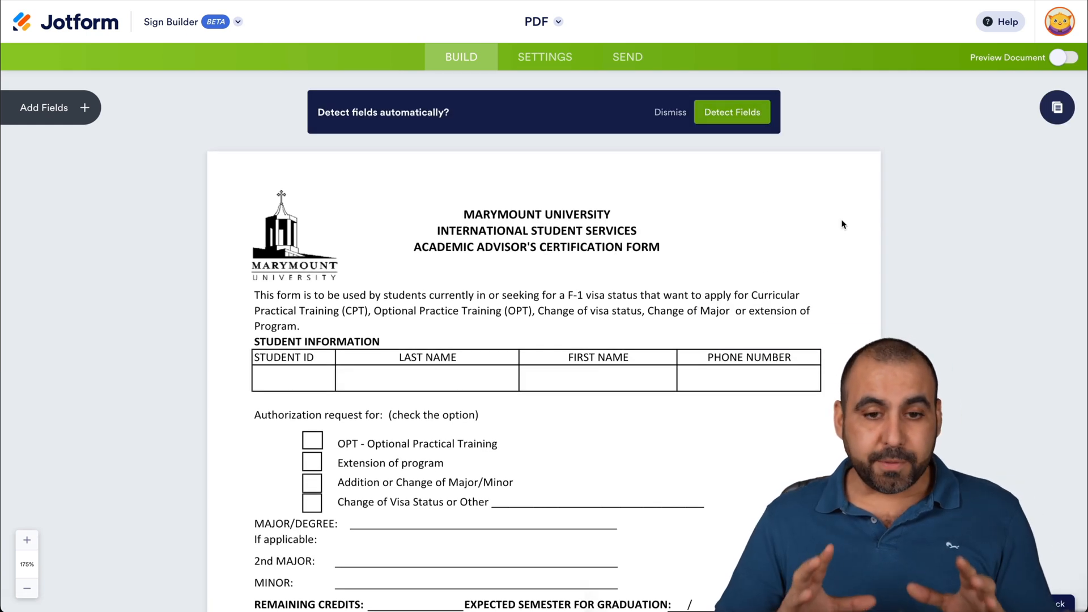
Auto-detect the certification form's 15 fields from the Add Fields panel and scroll through them
{"action": "left_click", "coordinate": [50, 108]}
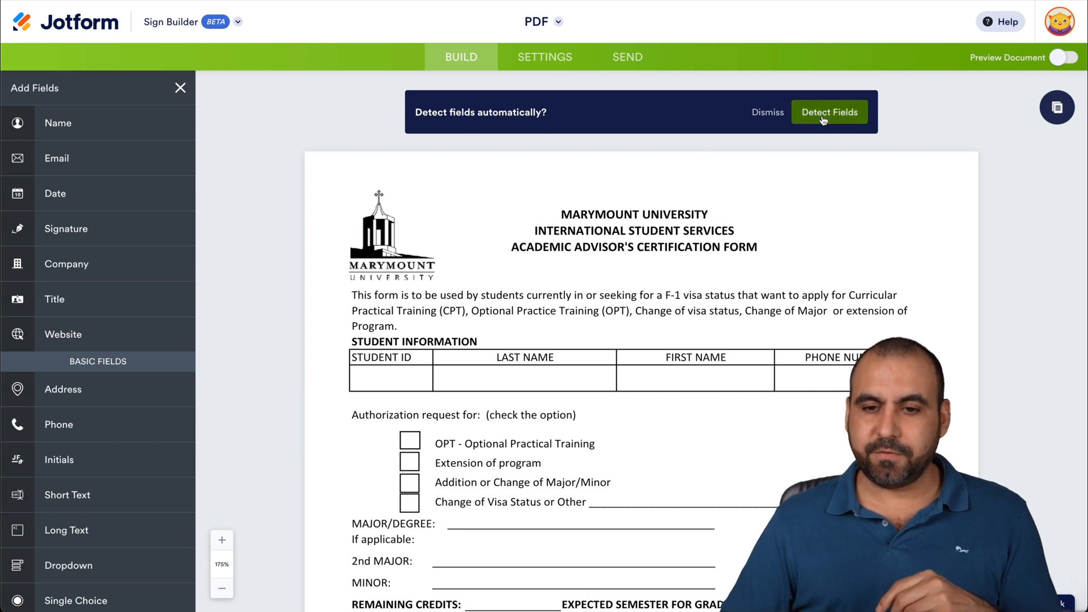
{"action": "left_click", "coordinate": [828, 112]}
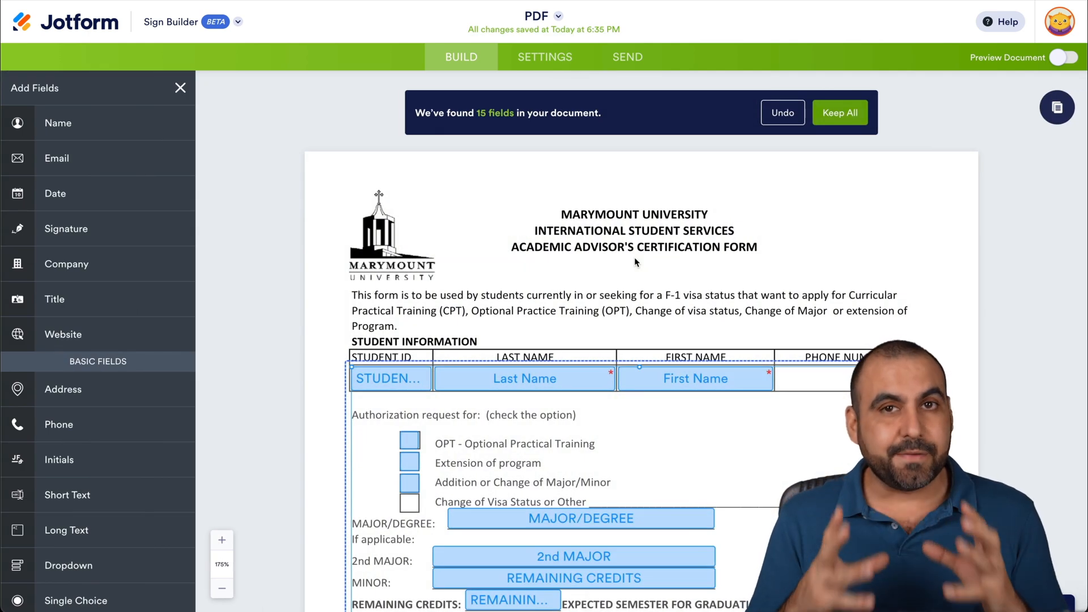
{"action": "scroll", "scroll_direction": "down", "scroll_amount": 3}
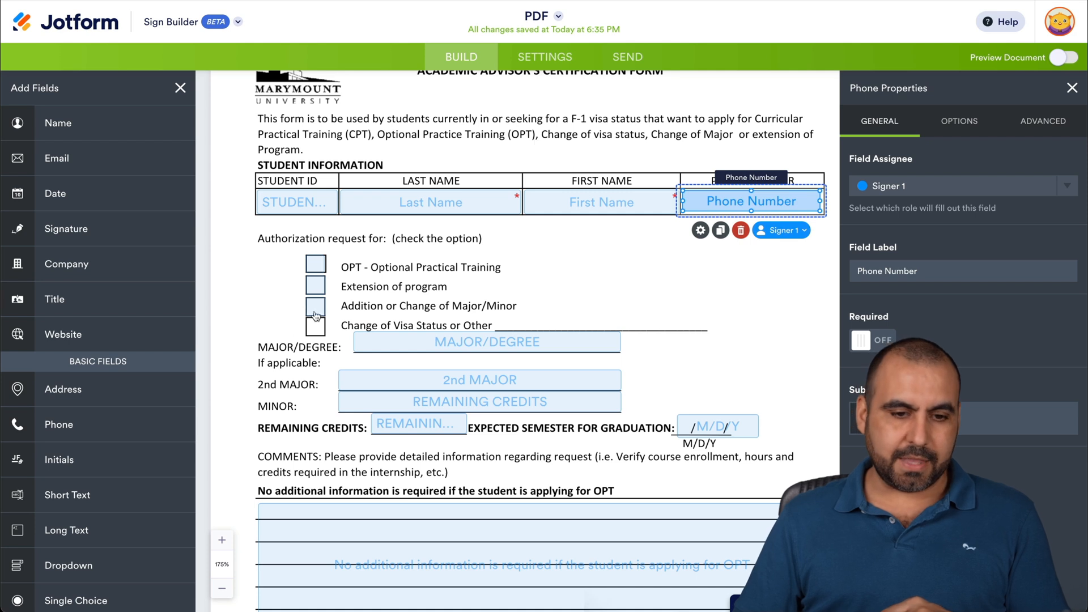
Rename the authorization checklist's Option 4 to the 'Change' of visa status choice
{"action": "left_click", "coordinate": [315, 305]}
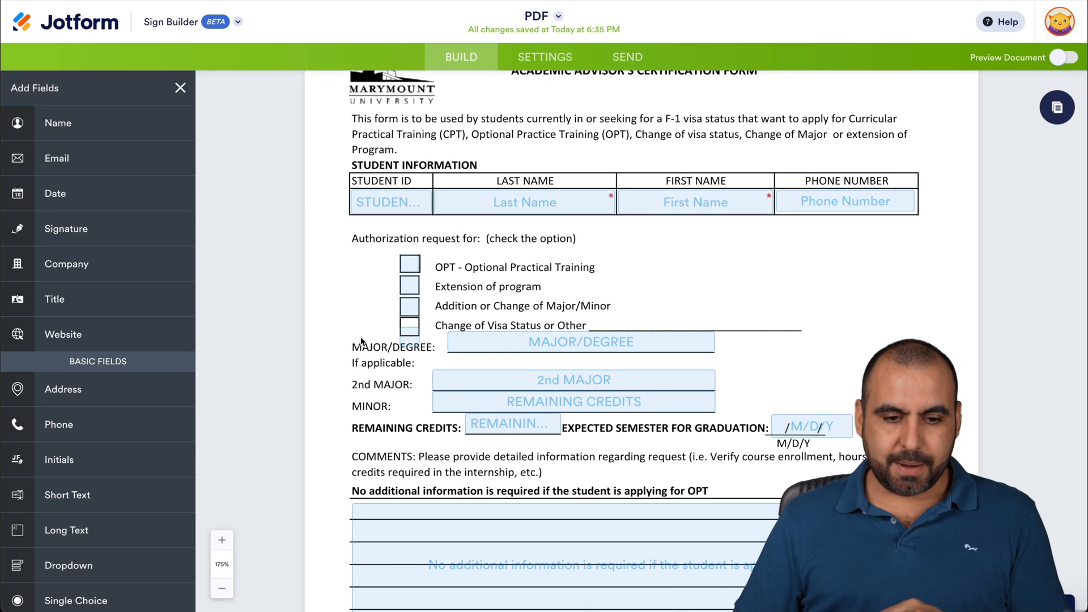
{"action": "left_click", "coordinate": [408, 327]}
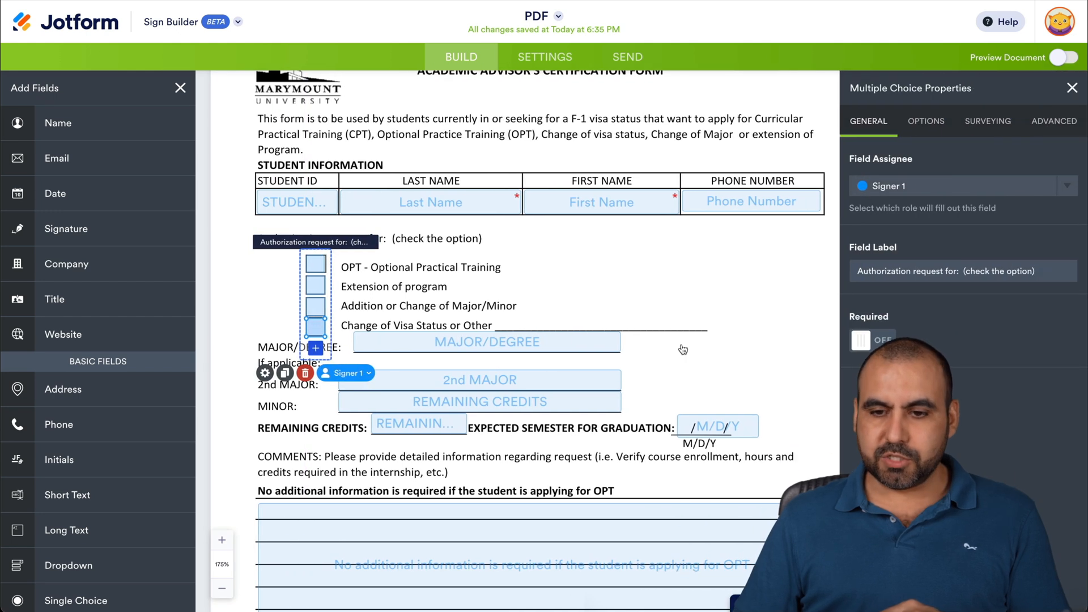
{"action": "left_click", "coordinate": [924, 121]}
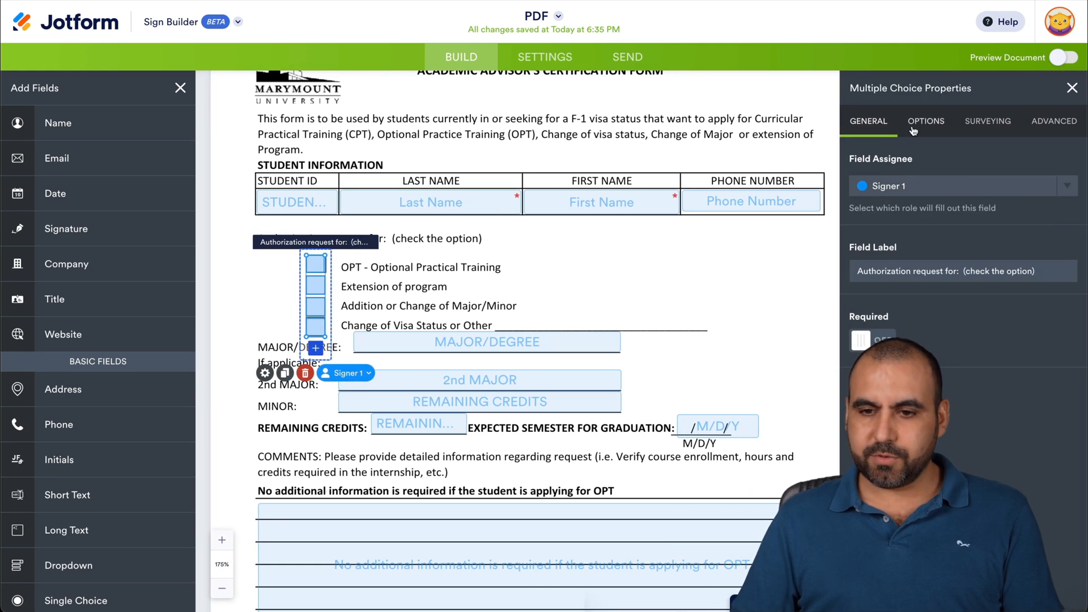
{"action": "left_click", "coordinate": [925, 121]}
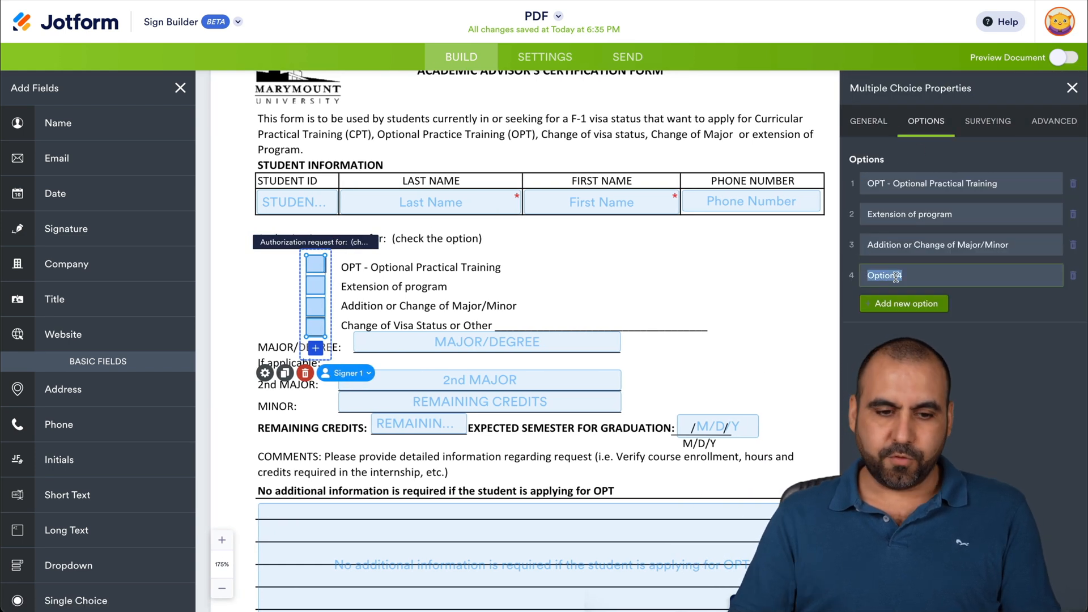
{"action": "type", "text": "Change"}
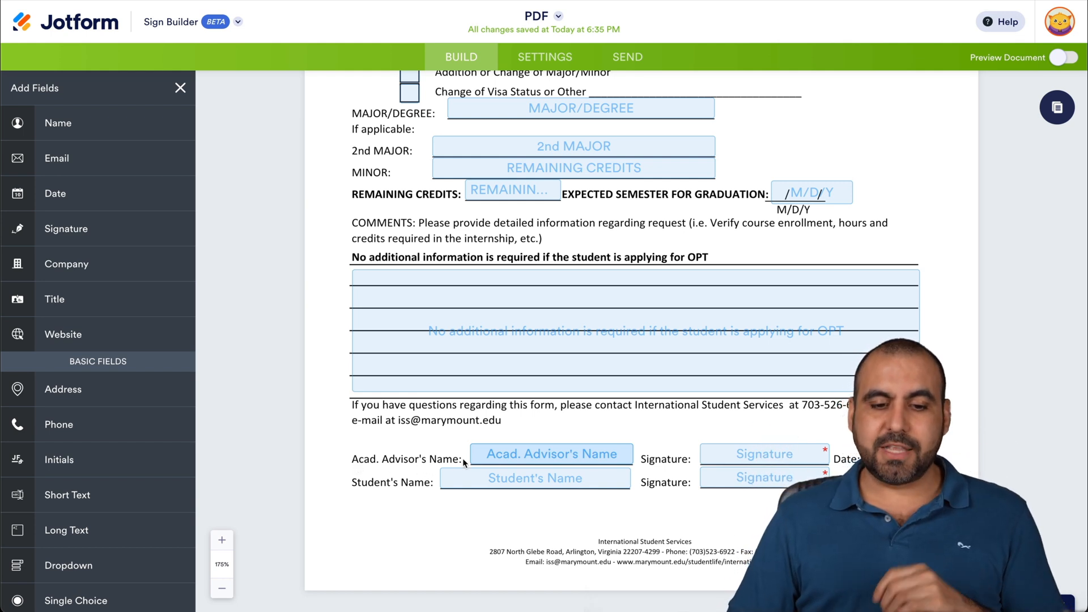
Assign the Acad. Advisor's Name field to Me instead of Signer 1
{"action": "left_click", "coordinate": [550, 454]}
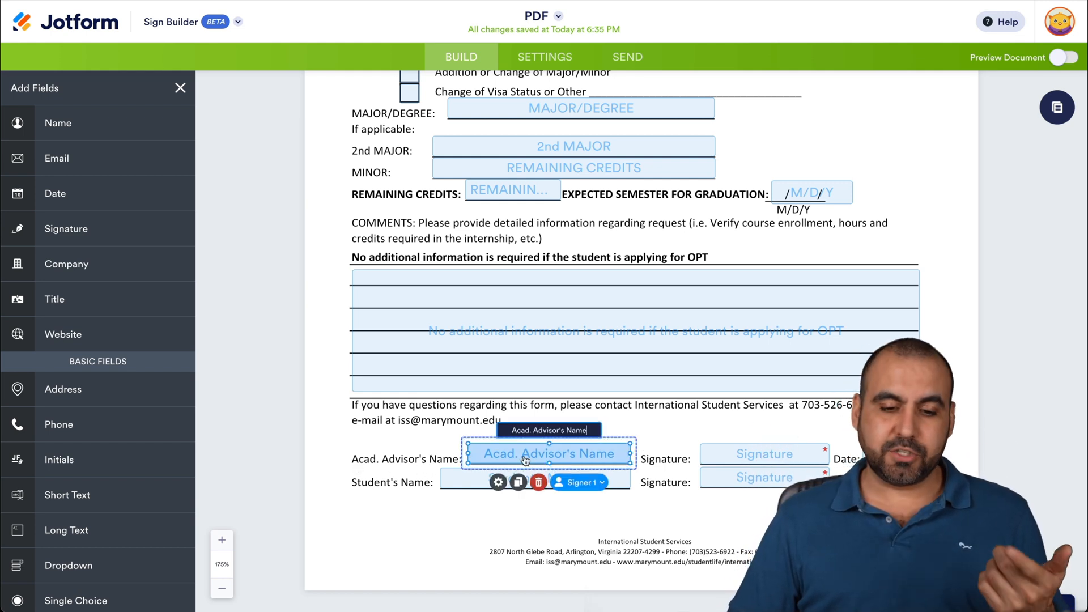
{"action": "left_click", "coordinate": [577, 482]}
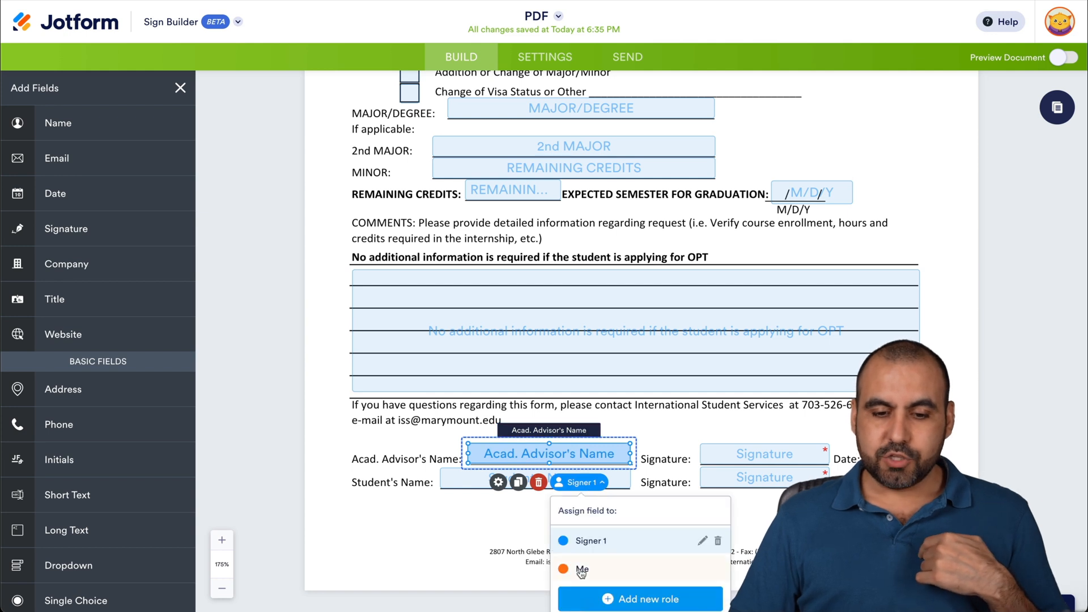
{"action": "left_click", "coordinate": [762, 454]}
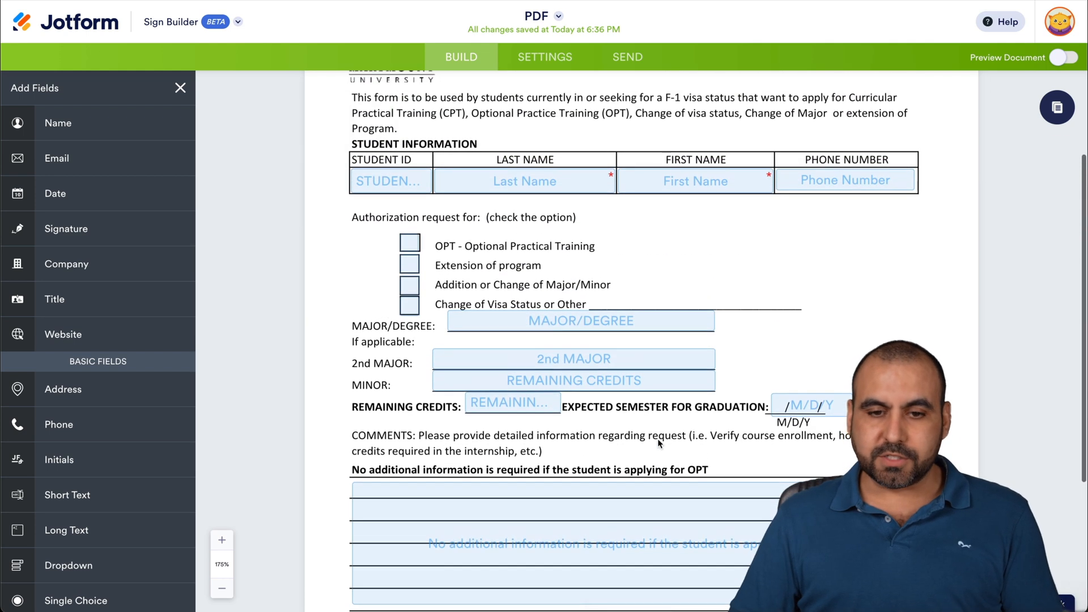
Inspect the Student ID field's general, default value and format settings, then close them
{"action": "left_click", "coordinate": [390, 180]}
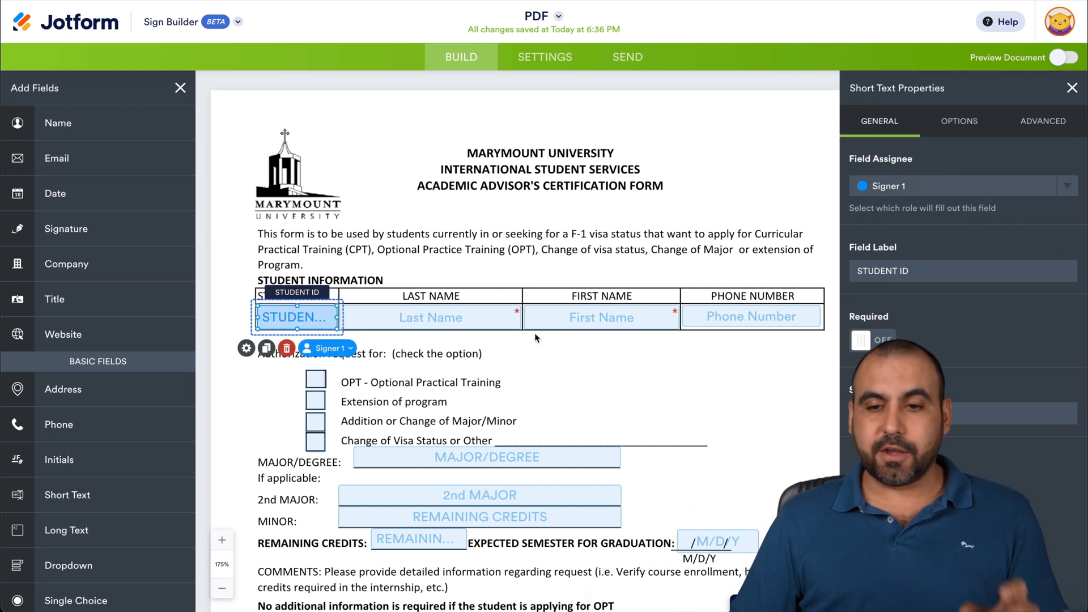
{"action": "left_click", "coordinate": [1041, 121]}
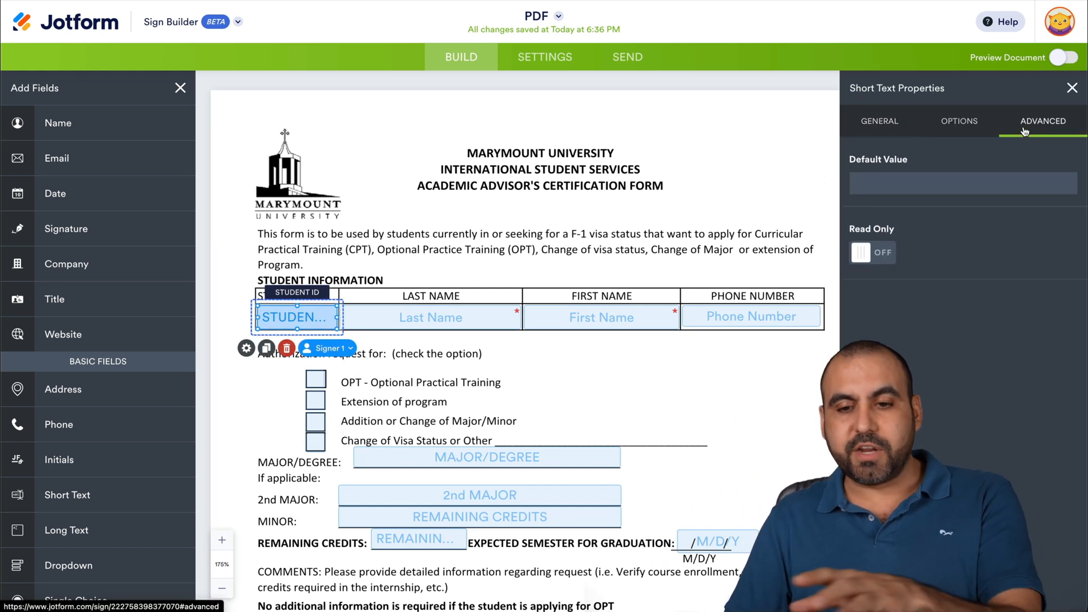
{"action": "left_click", "coordinate": [878, 120]}
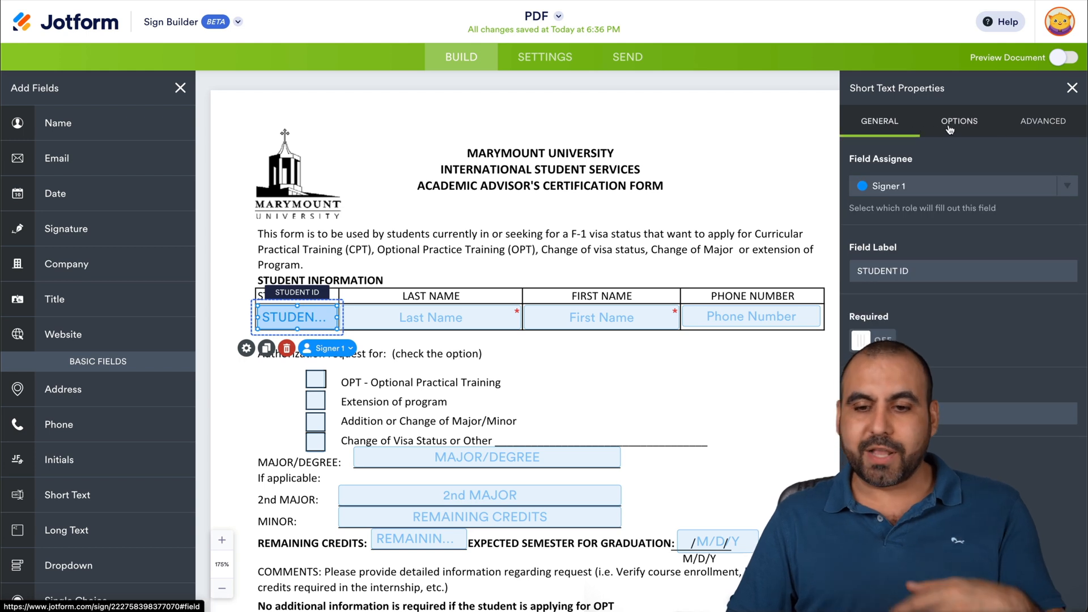
{"action": "left_click", "coordinate": [958, 120]}
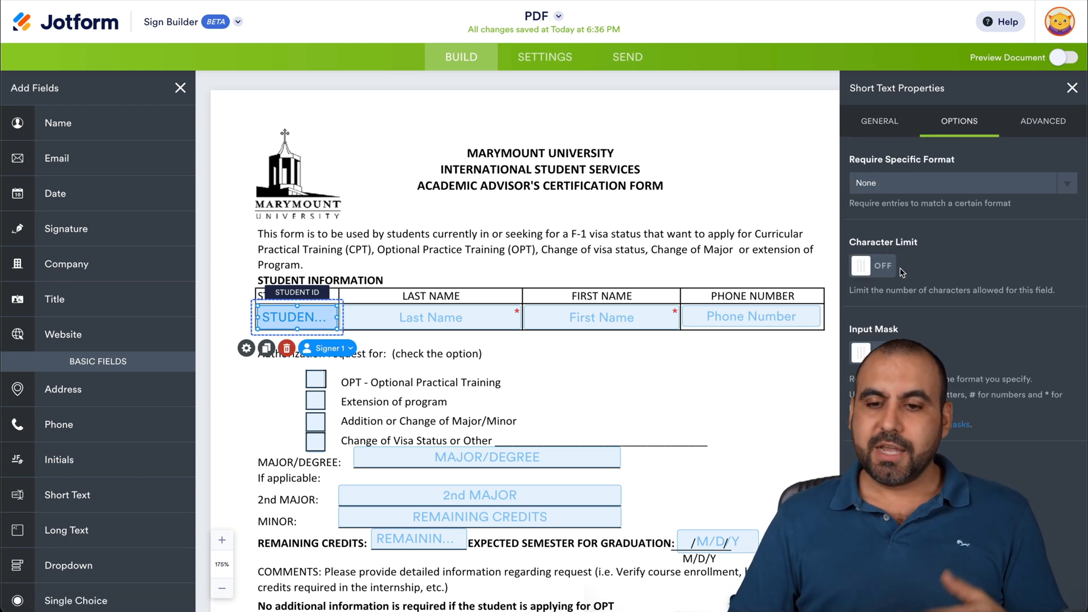
{"action": "left_click", "coordinate": [1071, 87]}
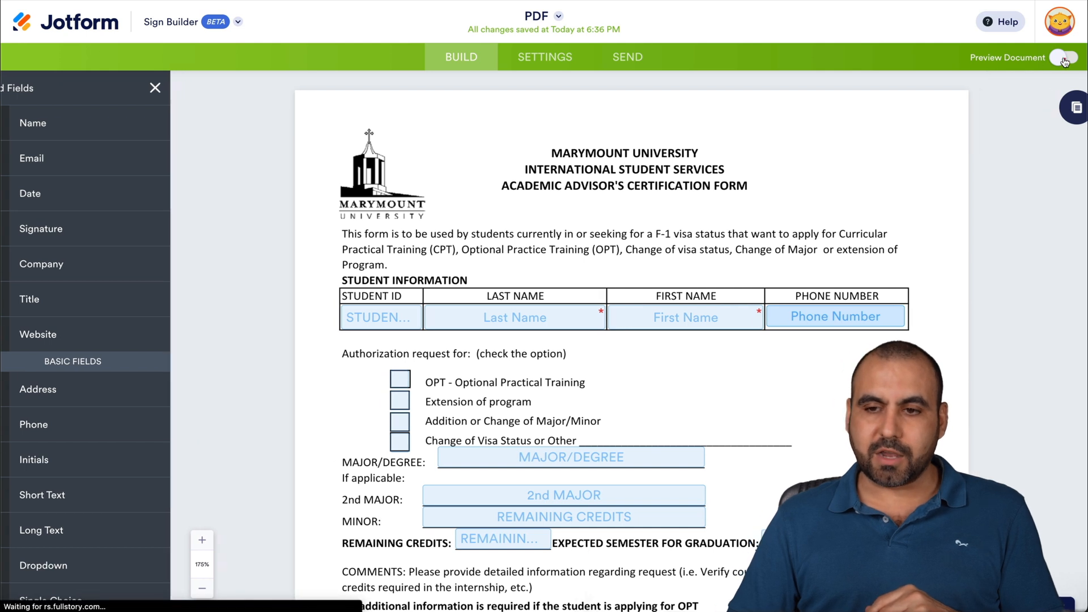
Preview the document as All Roles, Signer 1 and Me, then exit preview
{"action": "left_click", "coordinate": [1066, 57]}
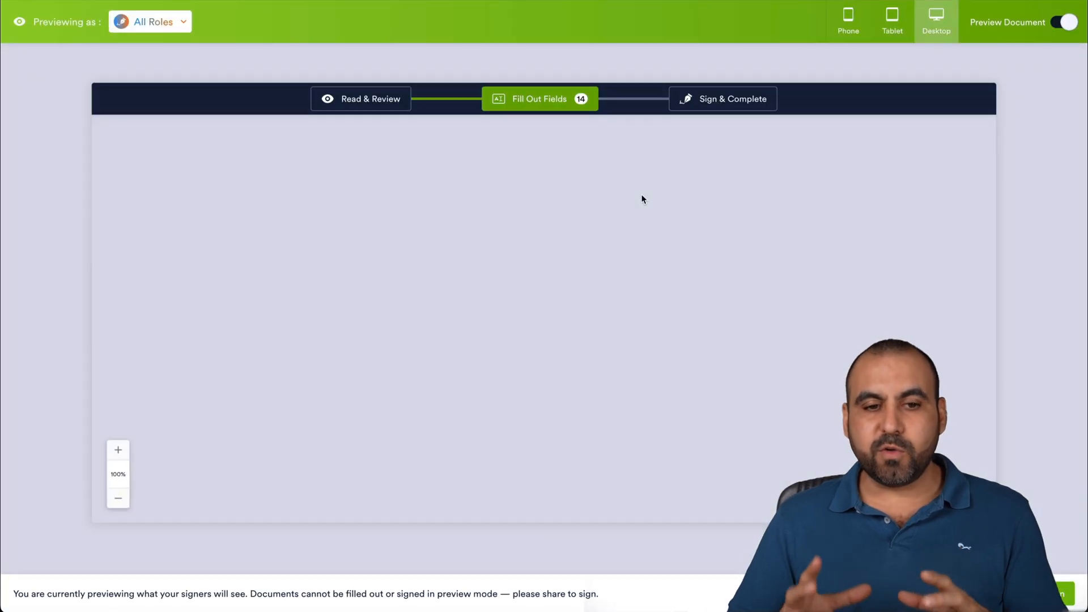
{"action": "left_click", "coordinate": [360, 98]}
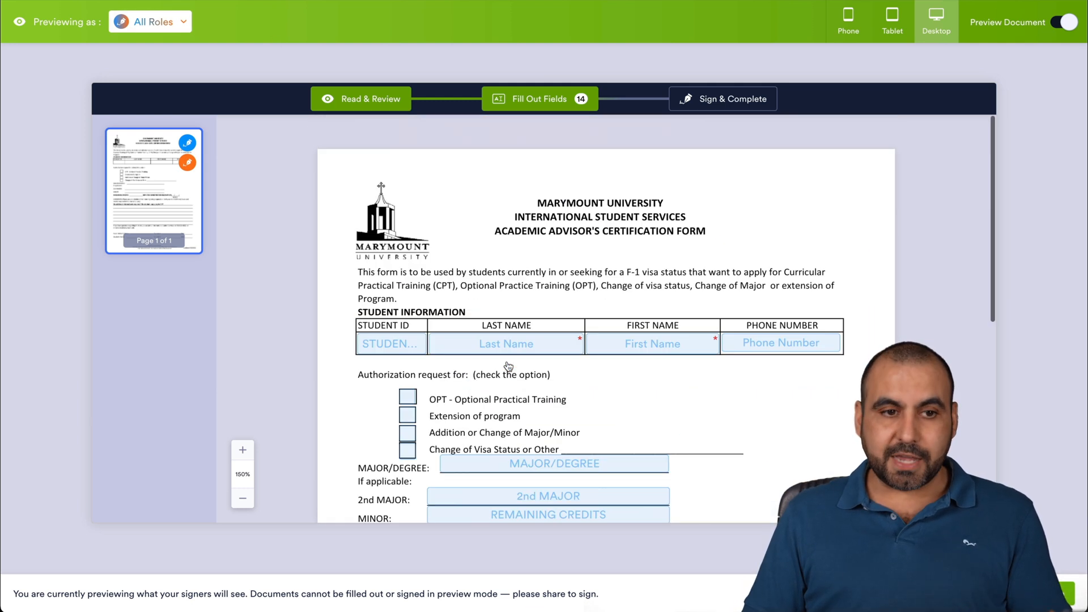
{"action": "left_click", "coordinate": [149, 21]}
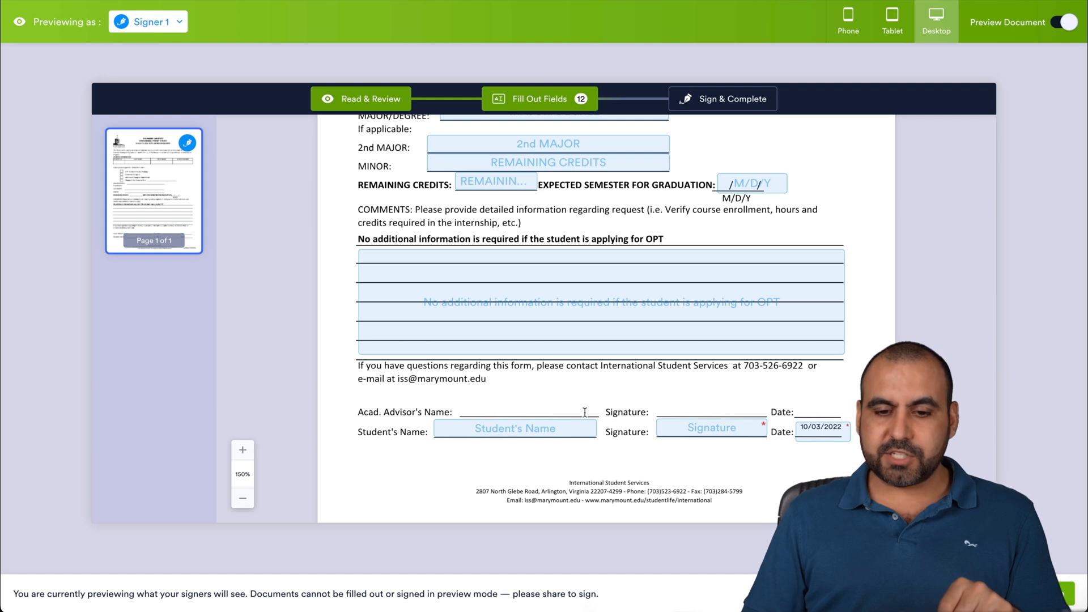
{"action": "left_click", "coordinate": [146, 22]}
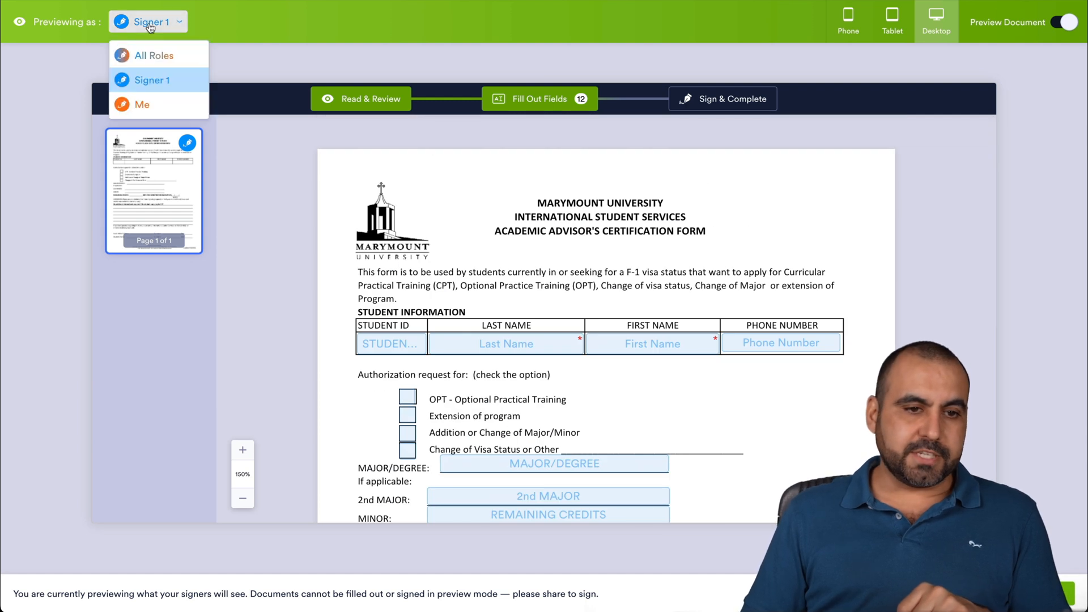
{"action": "left_click", "coordinate": [142, 104]}
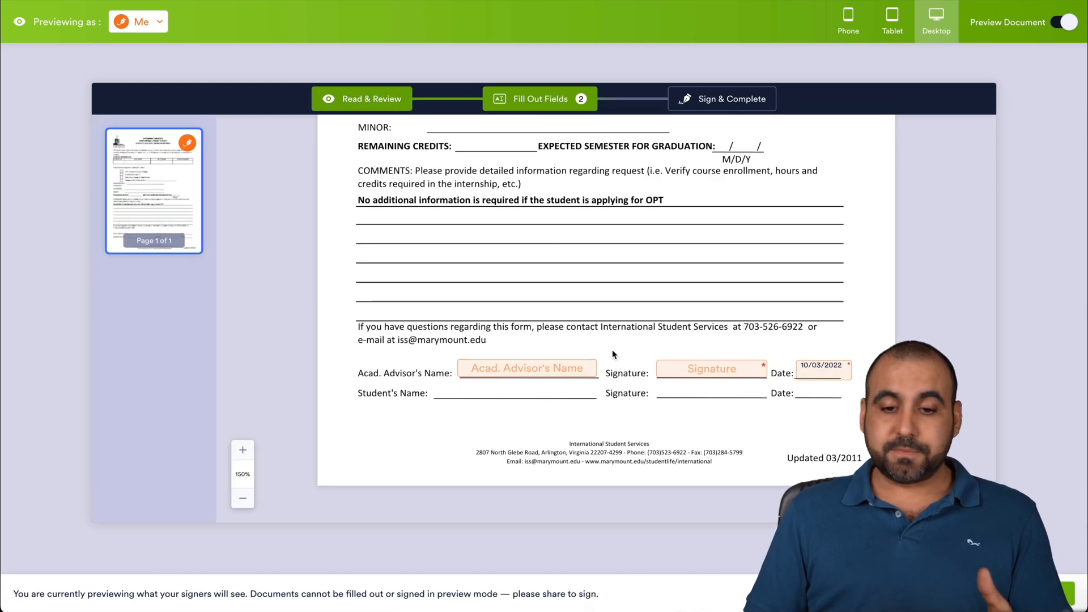
{"action": "mouse_move", "coordinate": [635, 352]}
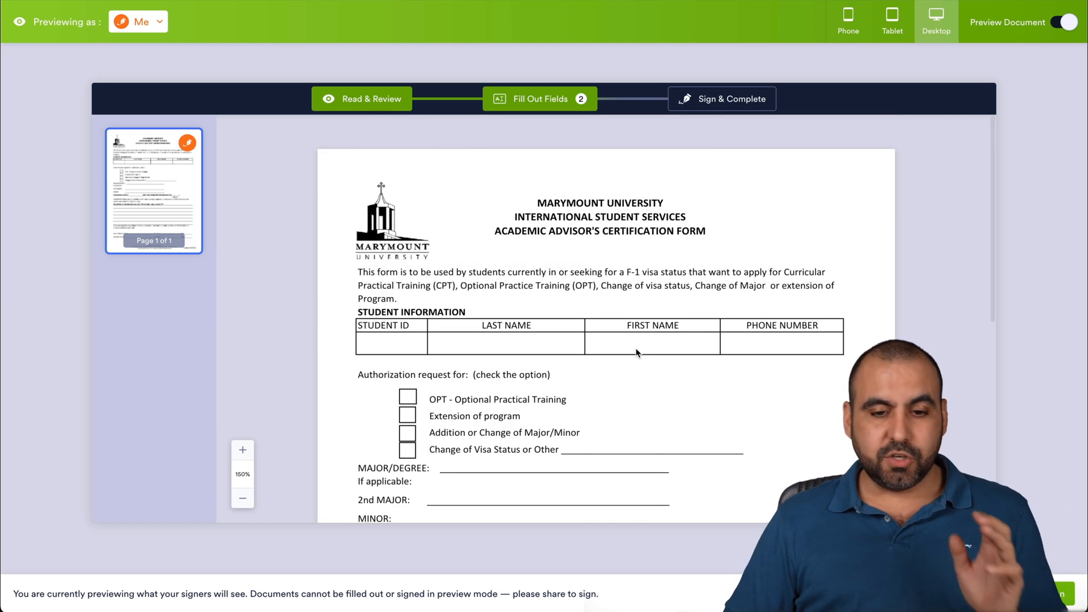
{"action": "left_click", "coordinate": [1068, 23]}
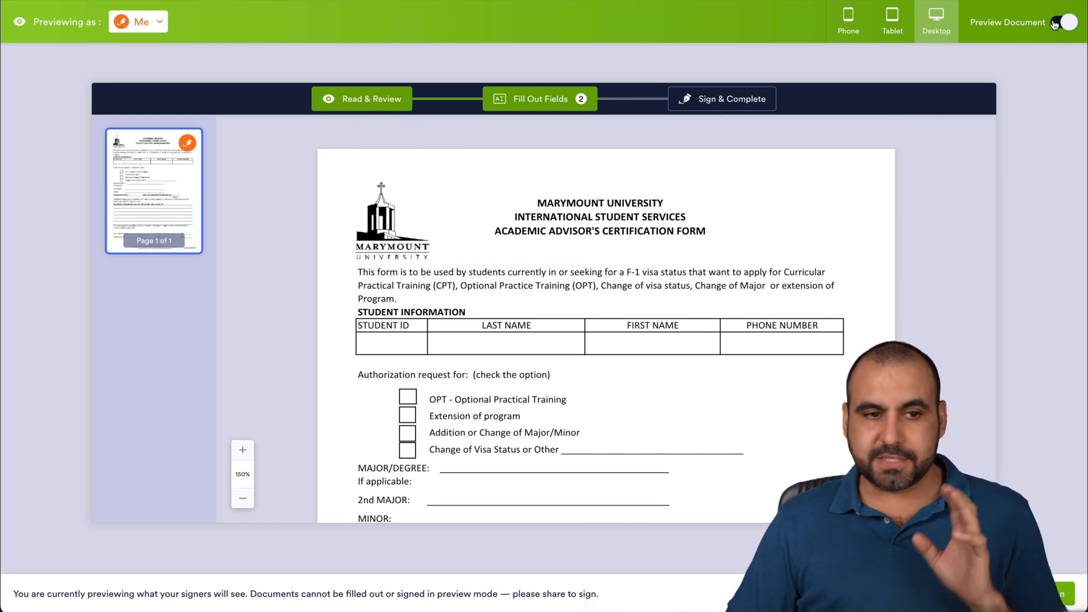
{"action": "left_click", "coordinate": [1067, 22]}
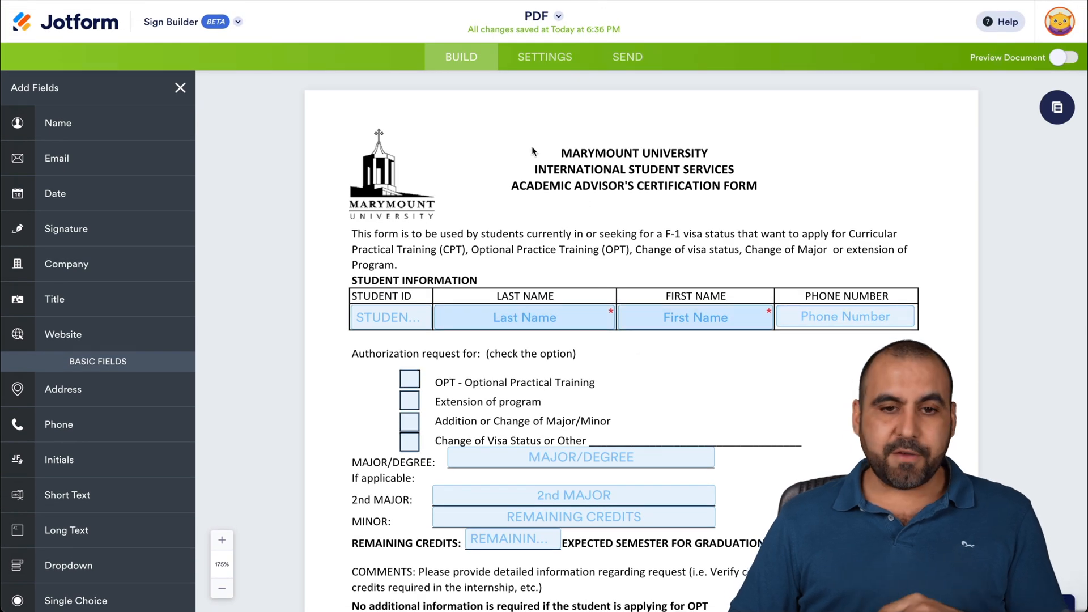
Review the document settings and invitation email settings, then move to the Send page
{"action": "left_click", "coordinate": [544, 57]}
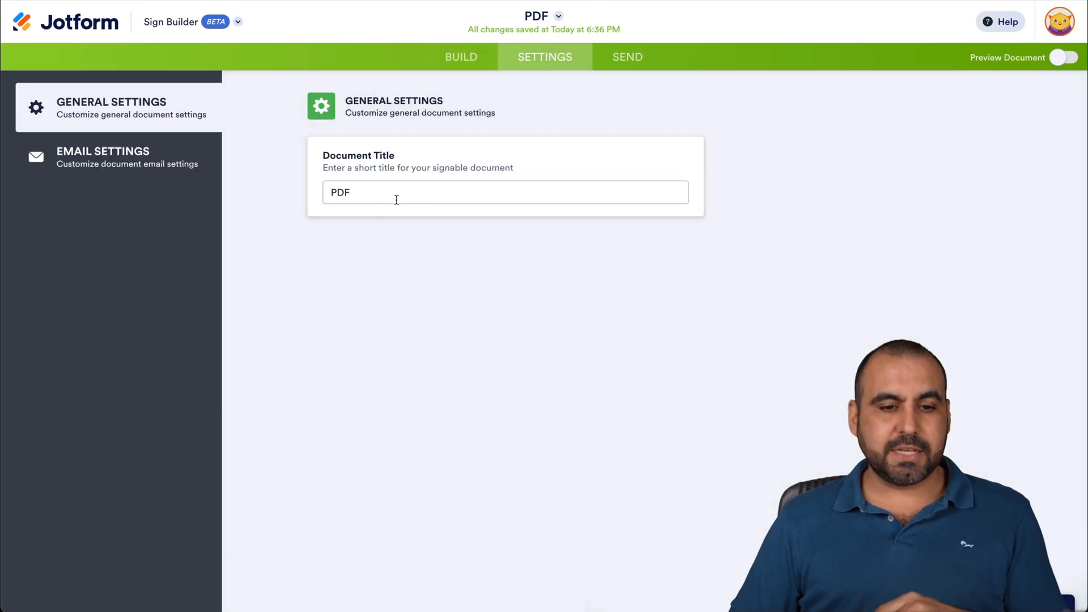
{"action": "left_click", "coordinate": [103, 157]}
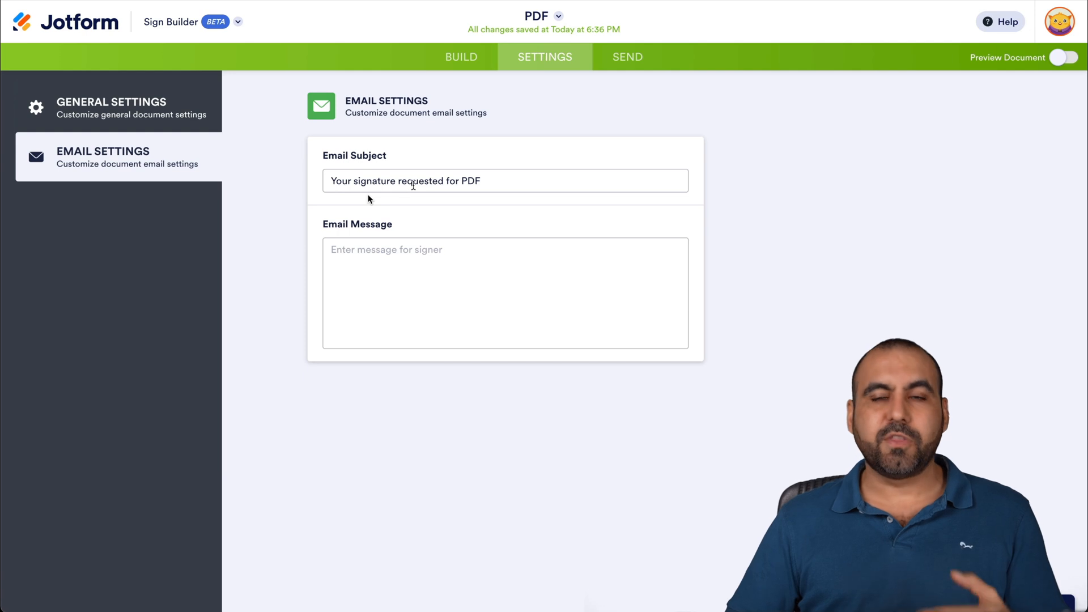
{"action": "left_click", "coordinate": [626, 56]}
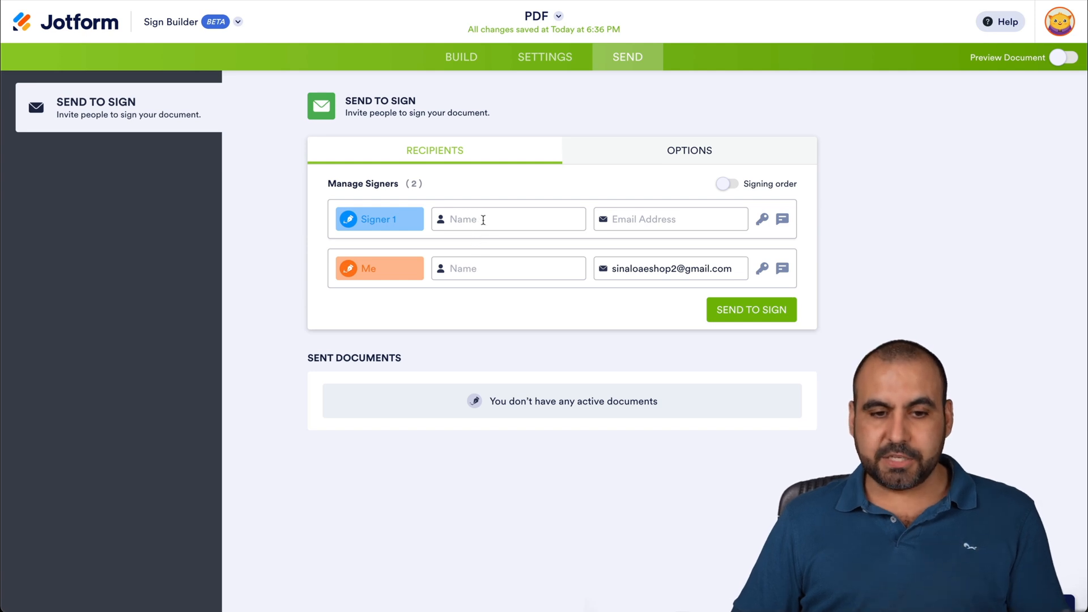
{"action": "left_click", "coordinate": [508, 219]}
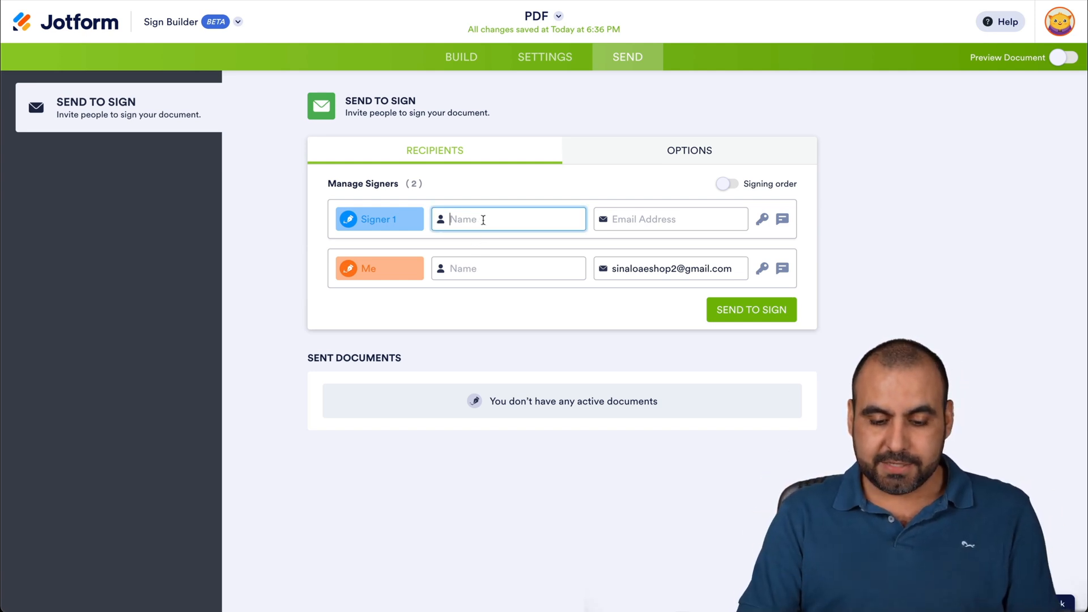
{"action": "type", "text": "Jhon Tr"}
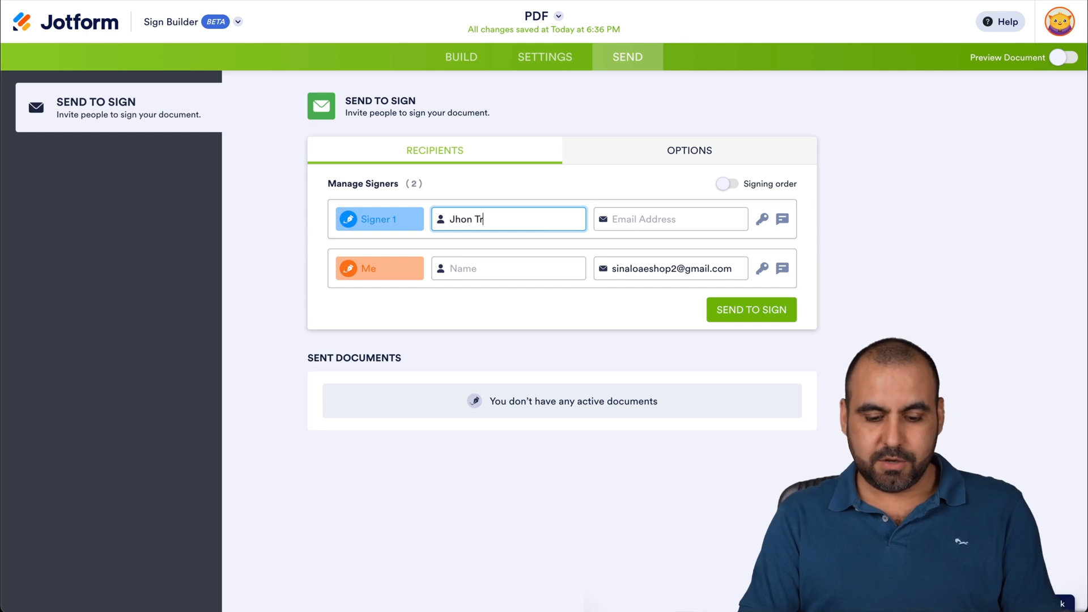
{"action": "left_click", "coordinate": [670, 219]}
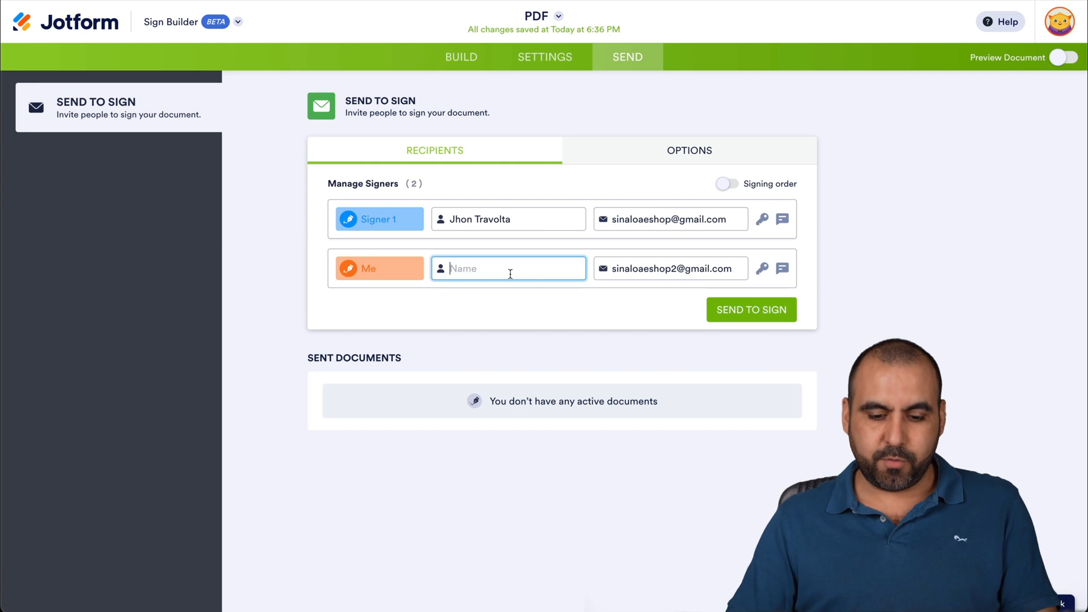
{"action": "type", "text": "Jorge Aguilar"}
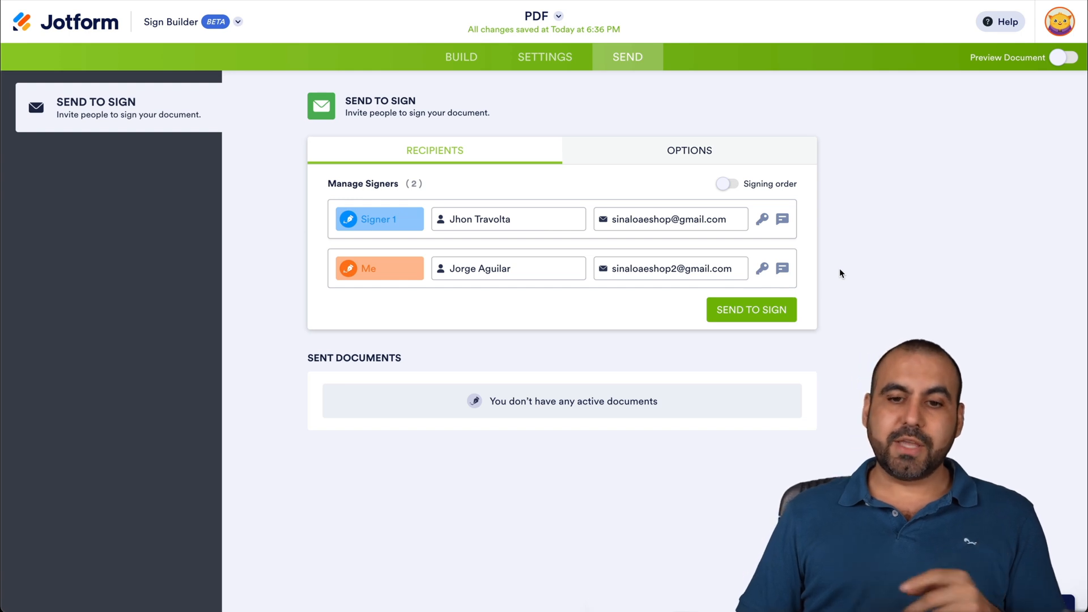
{"action": "left_click", "coordinate": [727, 184]}
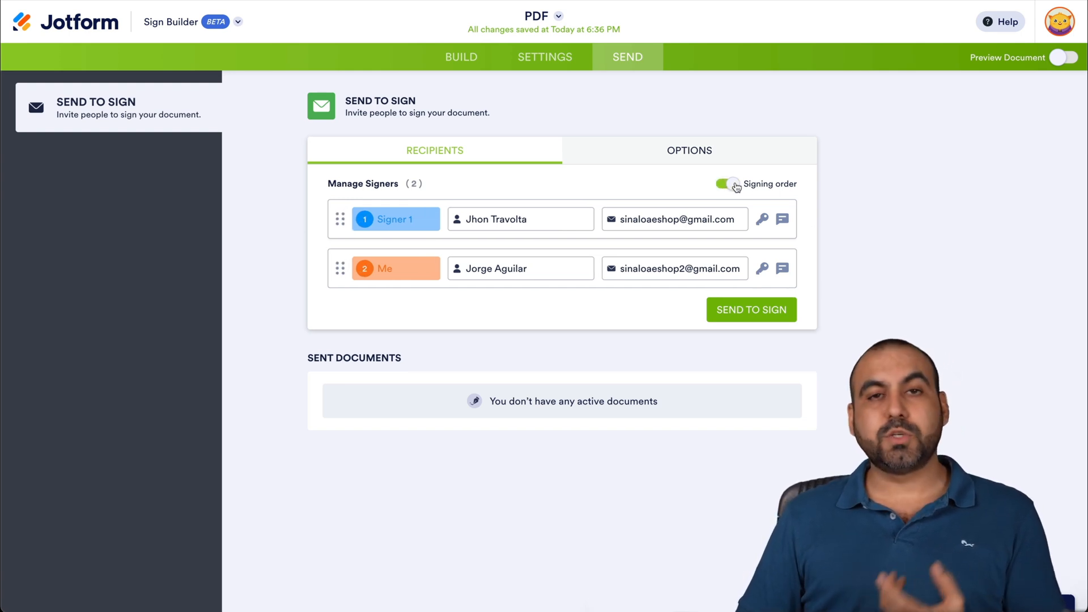
{"action": "mouse_move", "coordinate": [469, 166]}
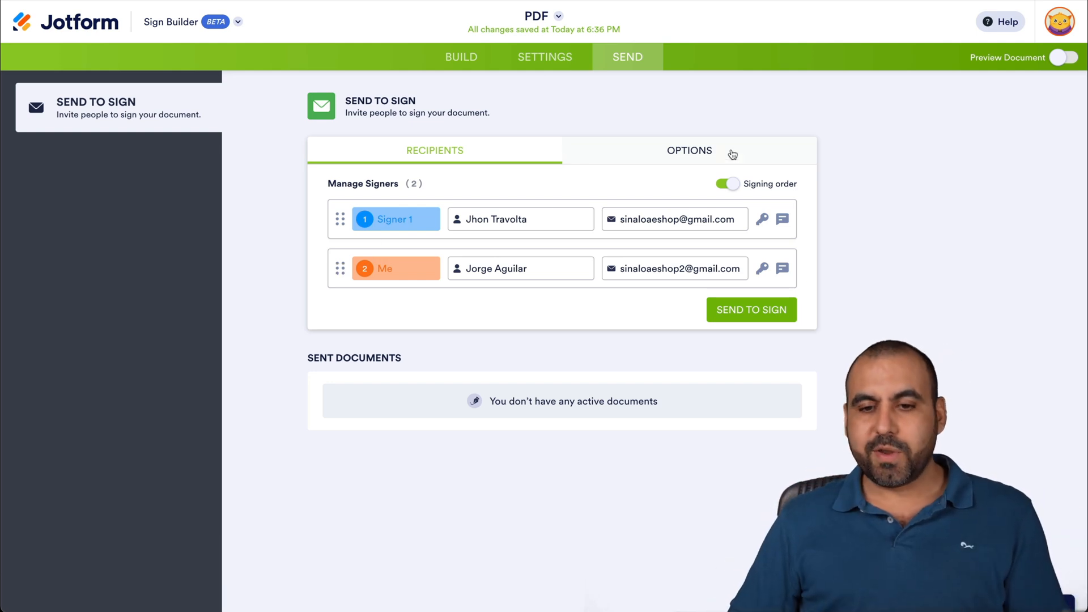
Check the sending options, send to sign, and open the emailed signing invitation
{"action": "left_click", "coordinate": [688, 151]}
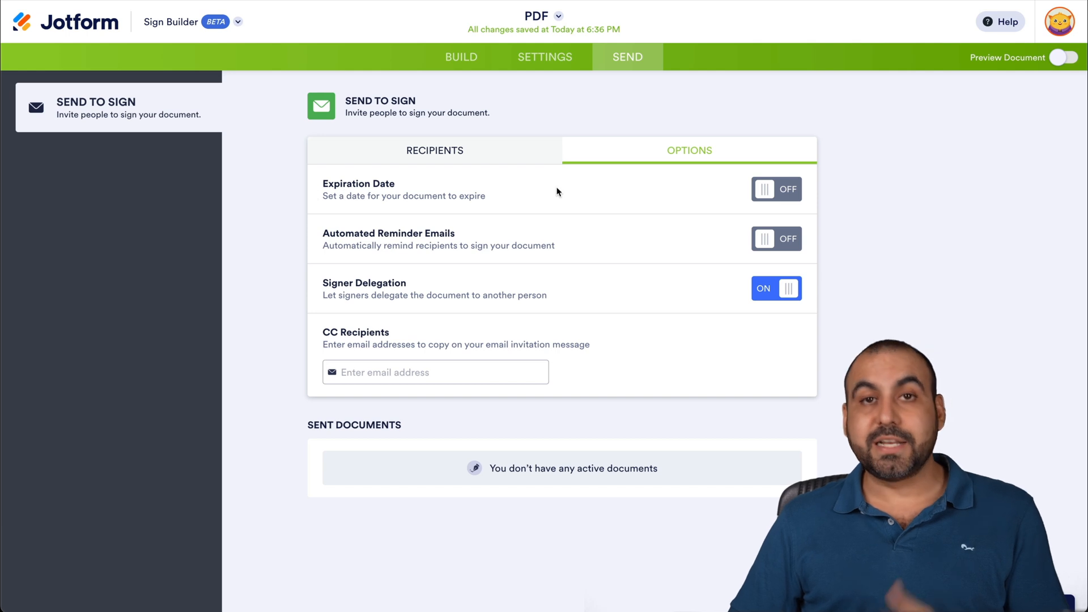
{"action": "mouse_move", "coordinate": [476, 241]}
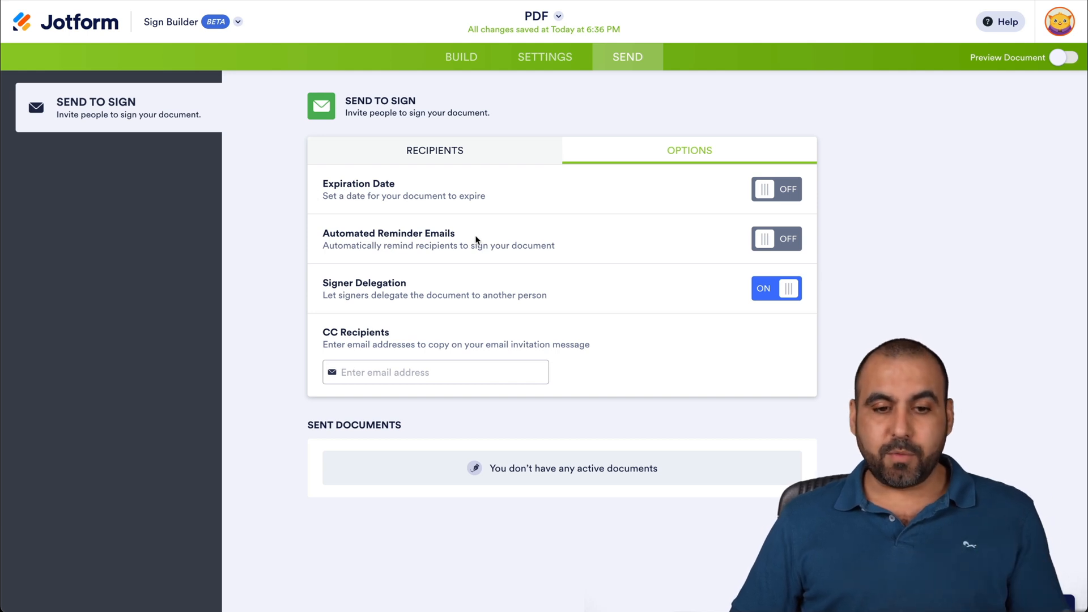
{"action": "mouse_move", "coordinate": [432, 334]}
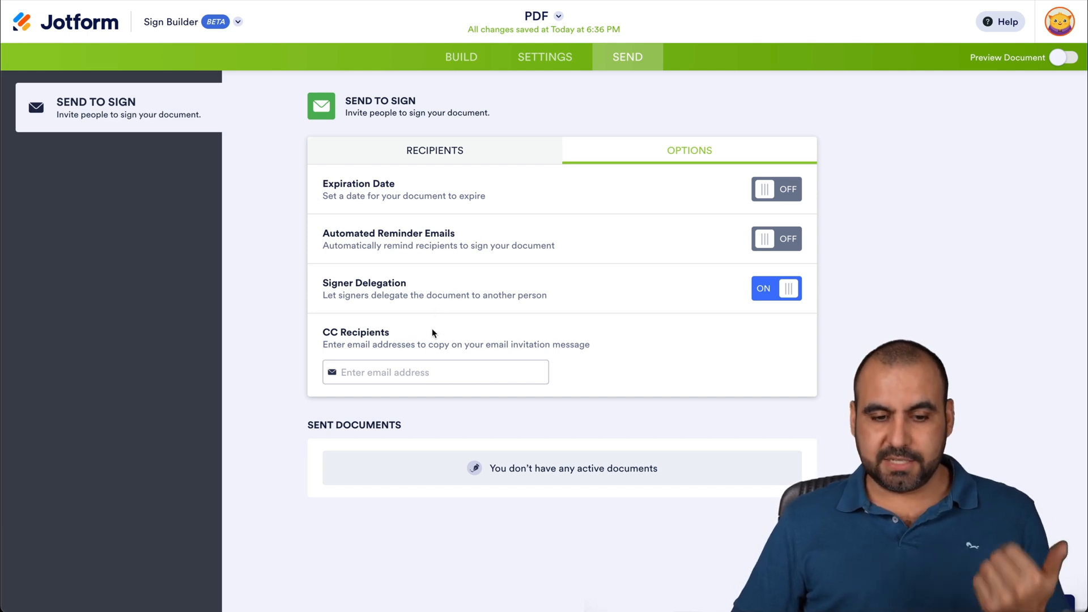
{"action": "left_click", "coordinate": [435, 150]}
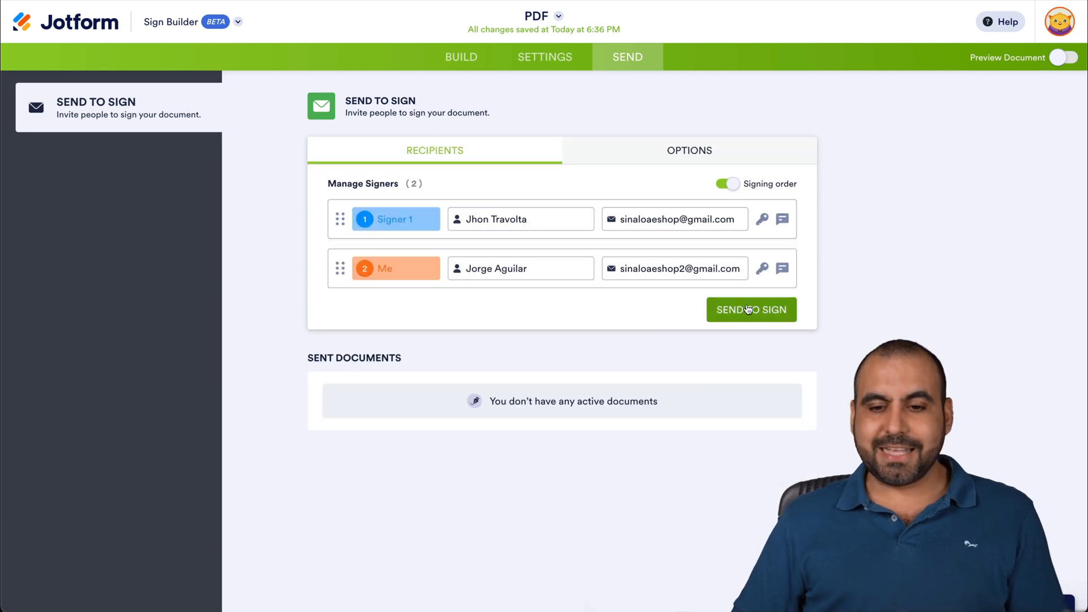
{"action": "left_click", "coordinate": [751, 309]}
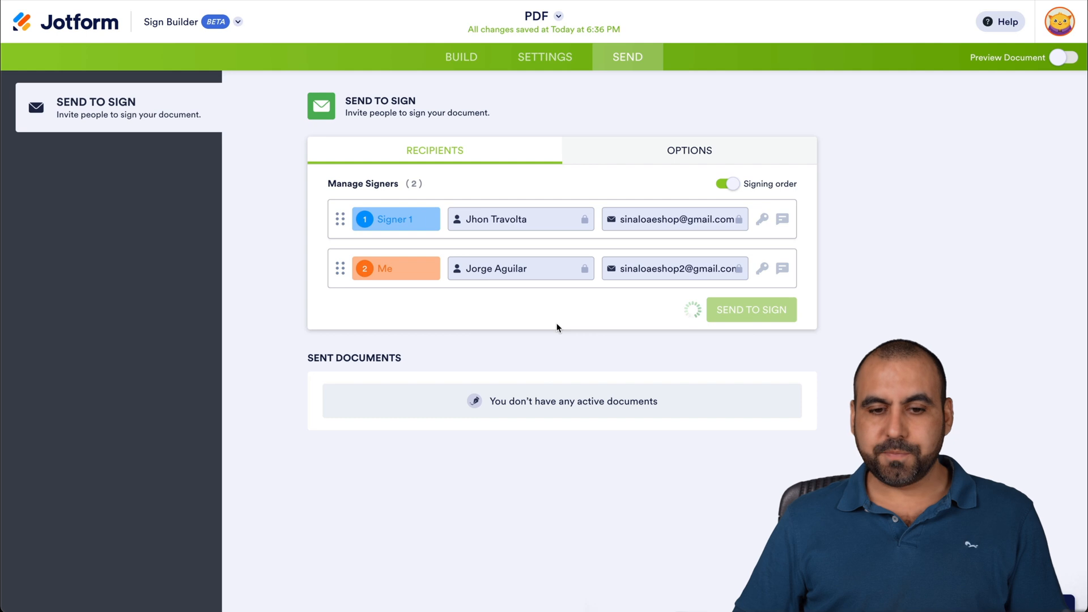
{"action": "left_click", "coordinate": [750, 310]}
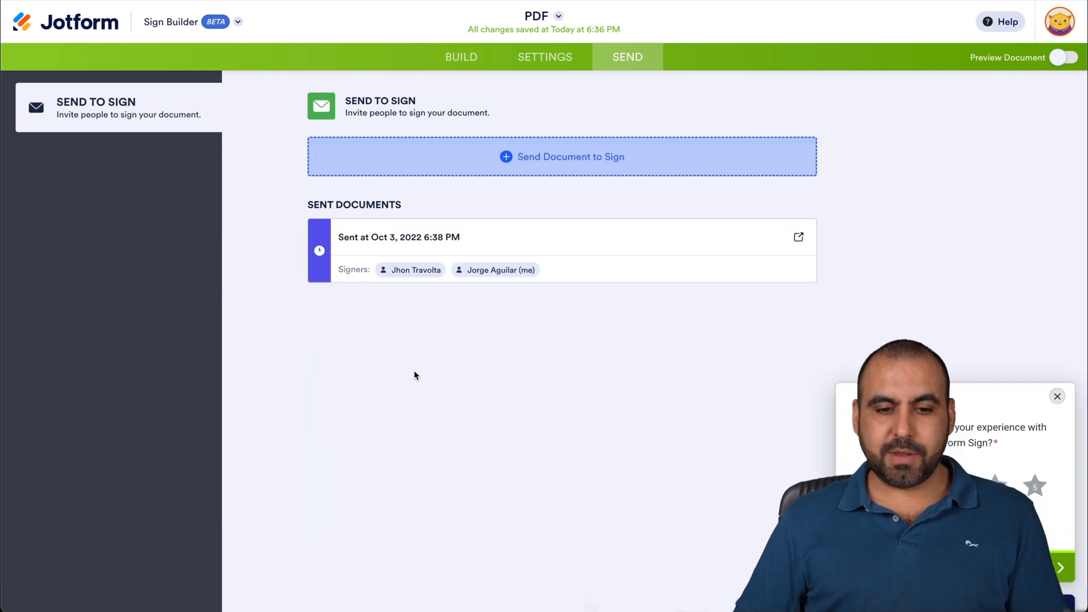
{"action": "mouse_move", "coordinate": [559, 334]}
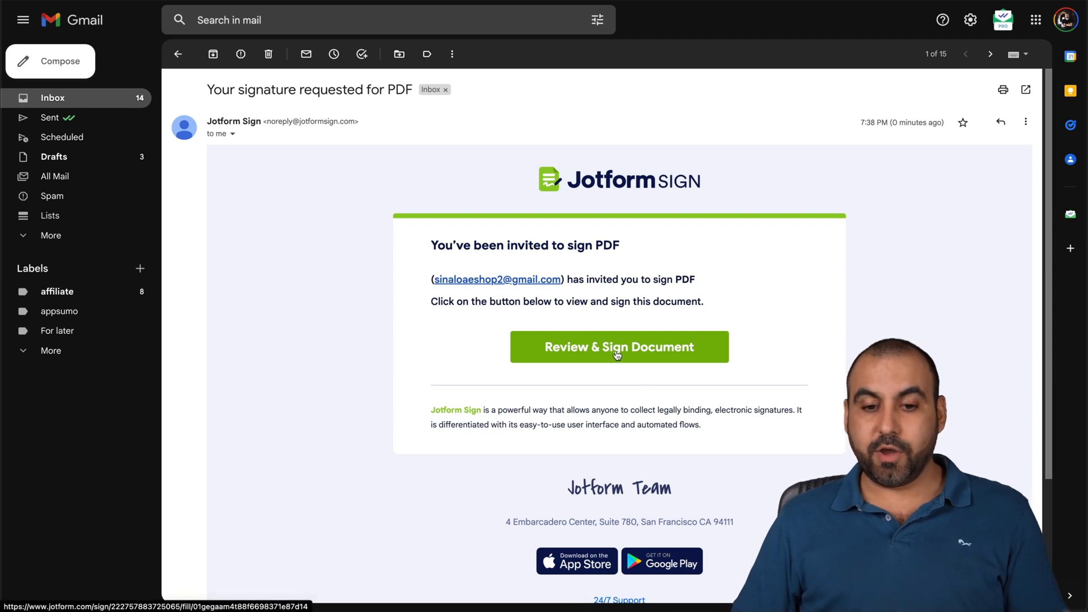
{"action": "left_click", "coordinate": [618, 347]}
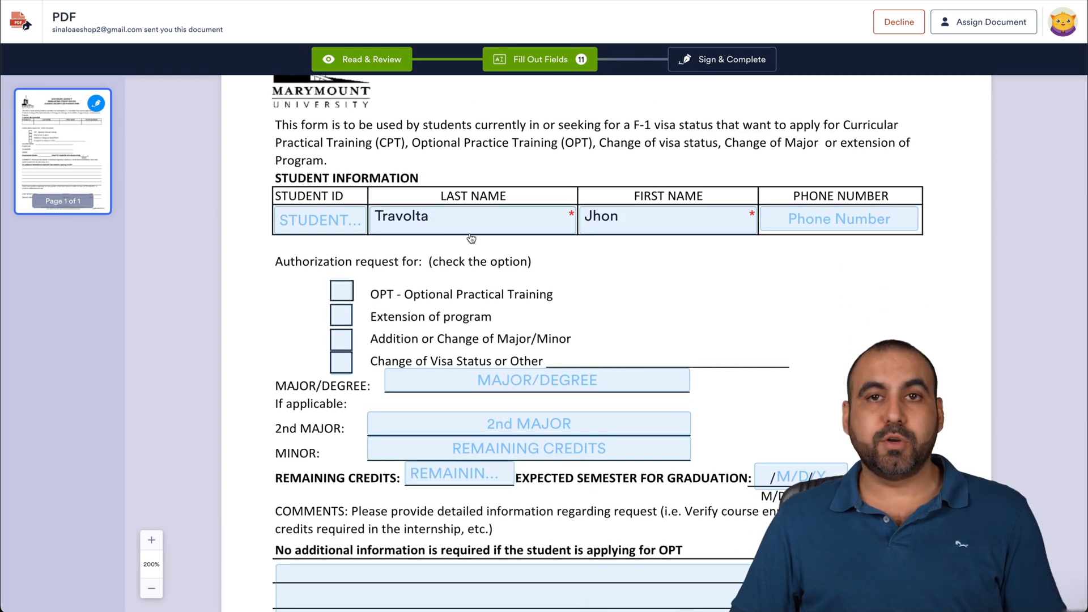
Fill in the student ID, tick the OPT authorization option, and enter name Jhon Travolta
{"action": "left_click", "coordinate": [320, 218]}
{"action": "type", "text": "324589"}
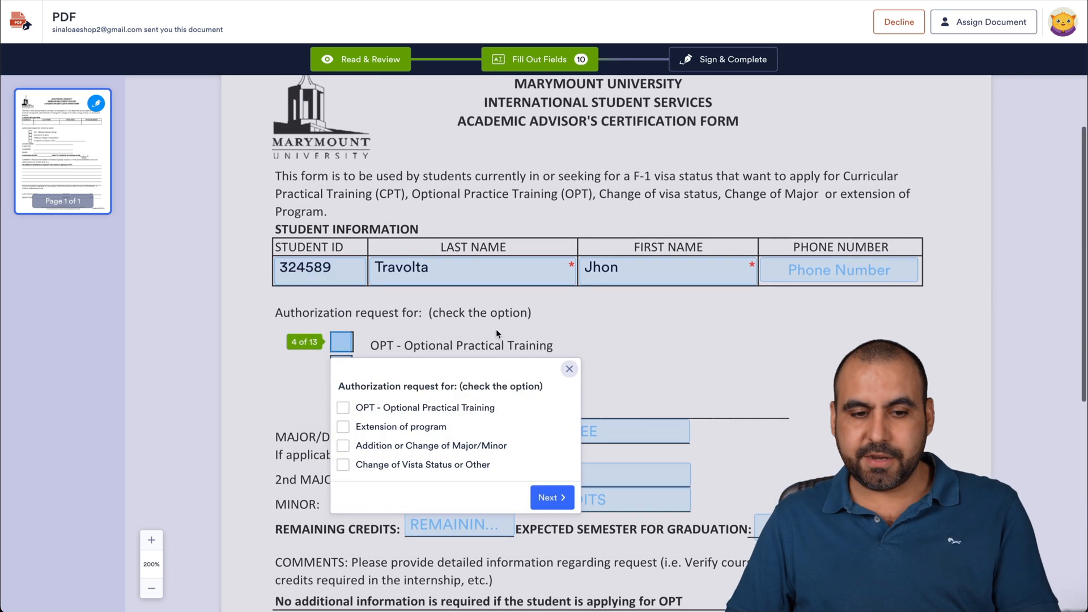
{"action": "left_click", "coordinate": [342, 408]}
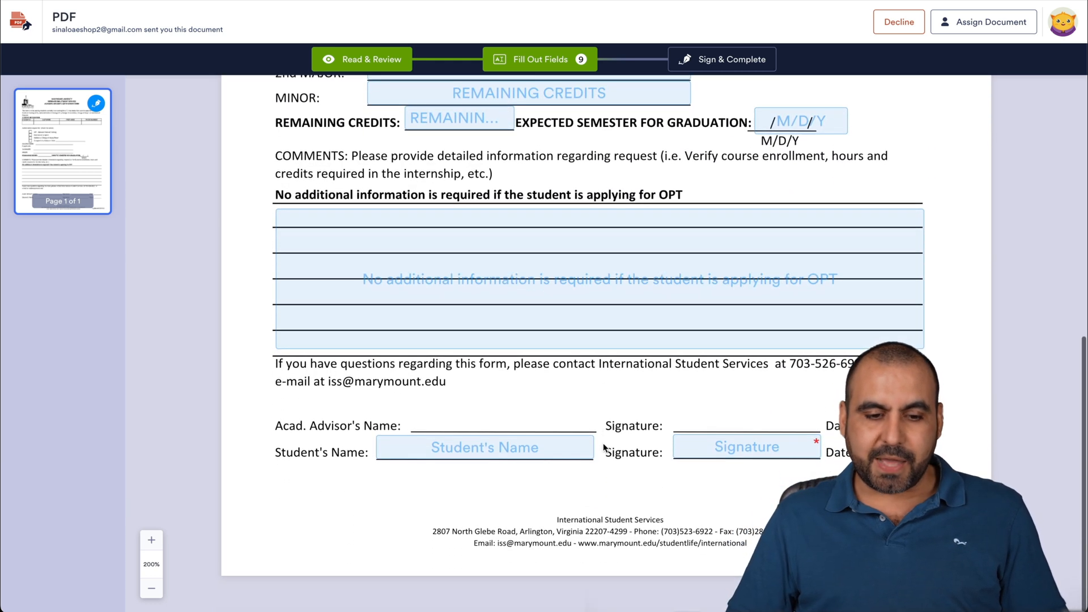
{"action": "left_click", "coordinate": [483, 446]}
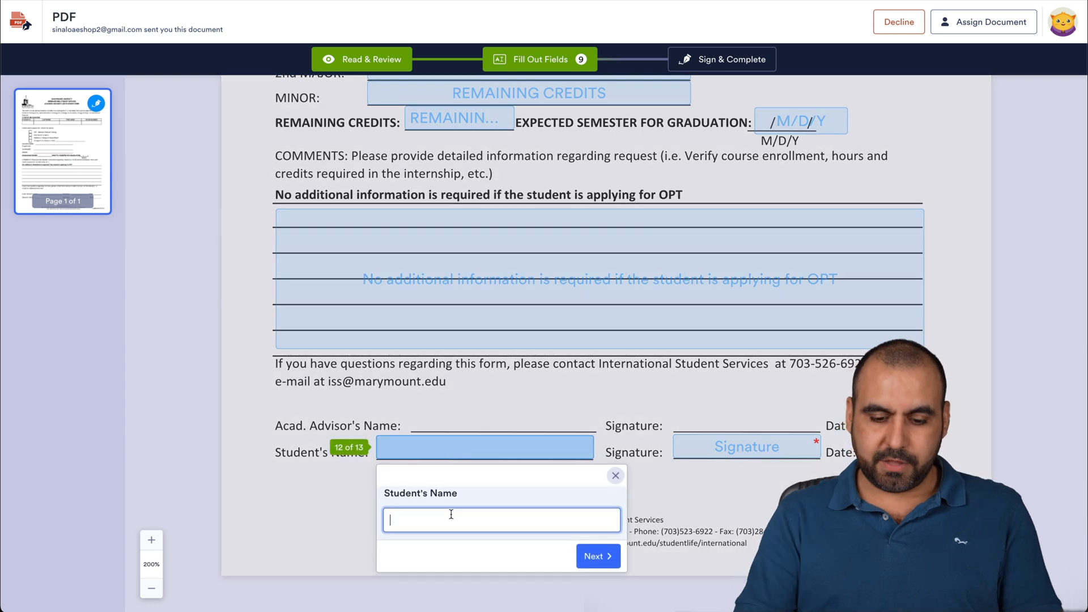
{"action": "type", "text": "Jhon T"}
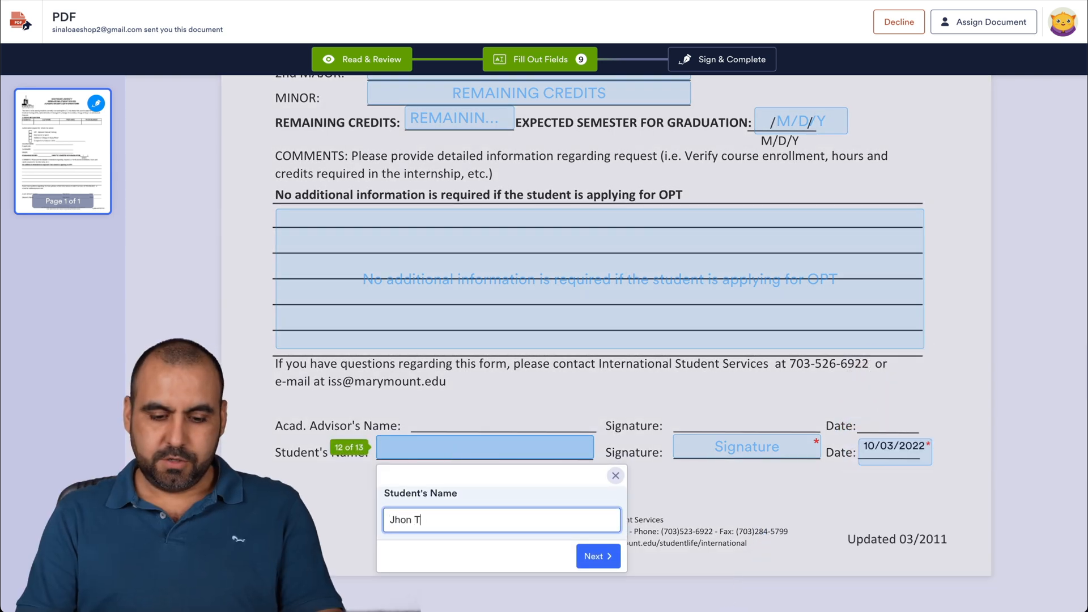
{"action": "type", "text": "ravolta"}
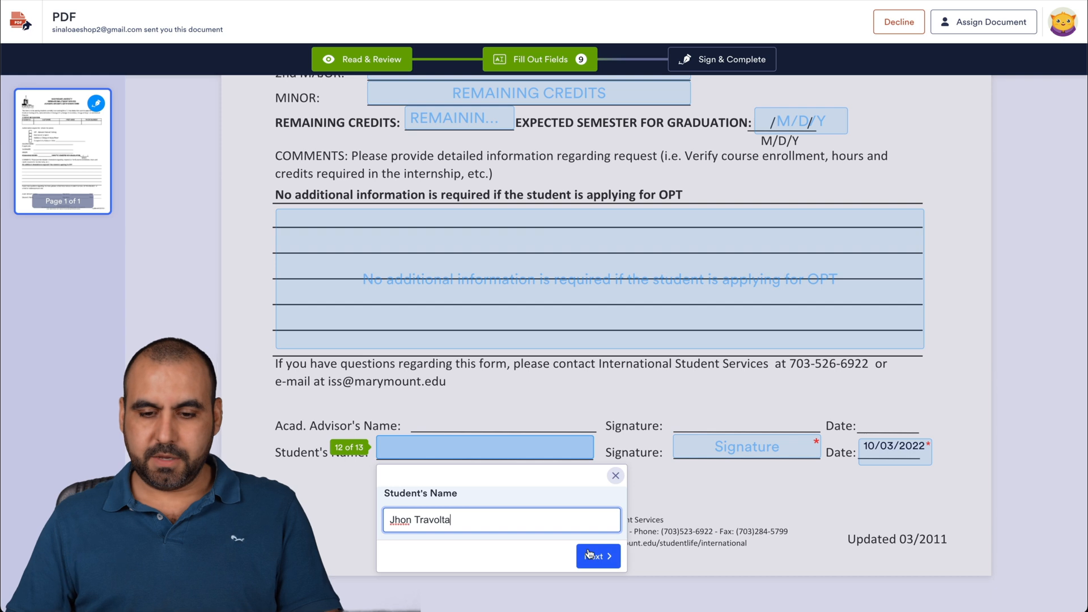
{"action": "left_click", "coordinate": [593, 556]}
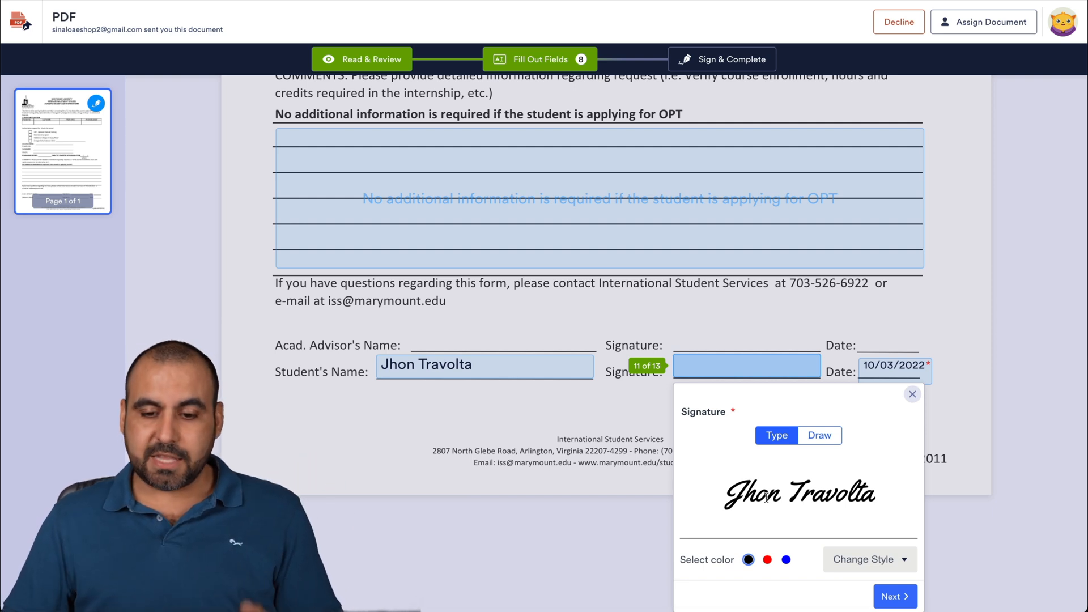
Give the typed signature a red colour, confirm it, and sign and complete
{"action": "left_click", "coordinate": [767, 559]}
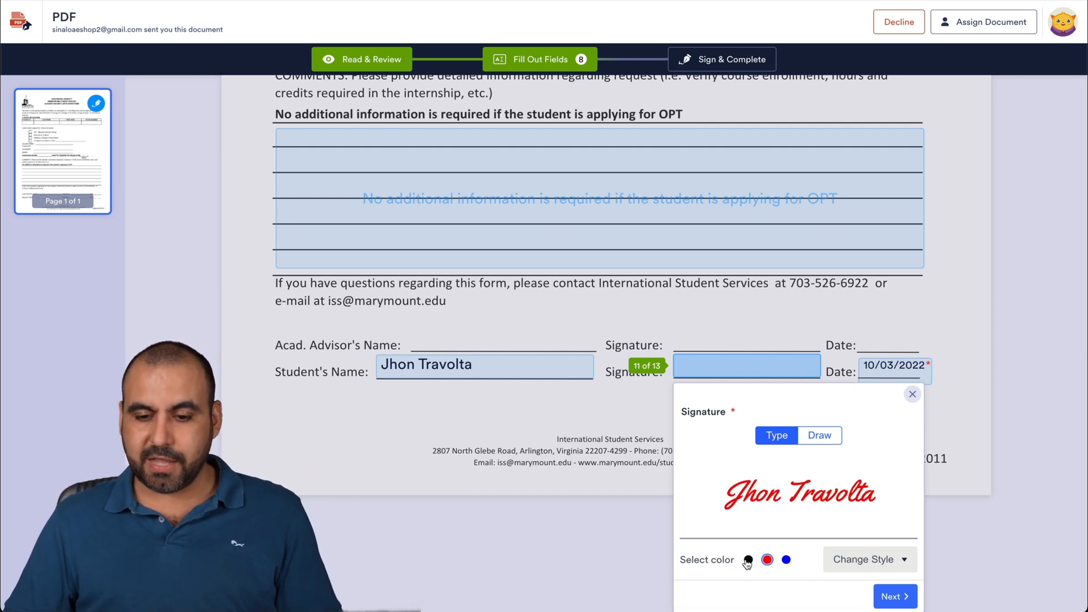
{"action": "left_click", "coordinate": [818, 435]}
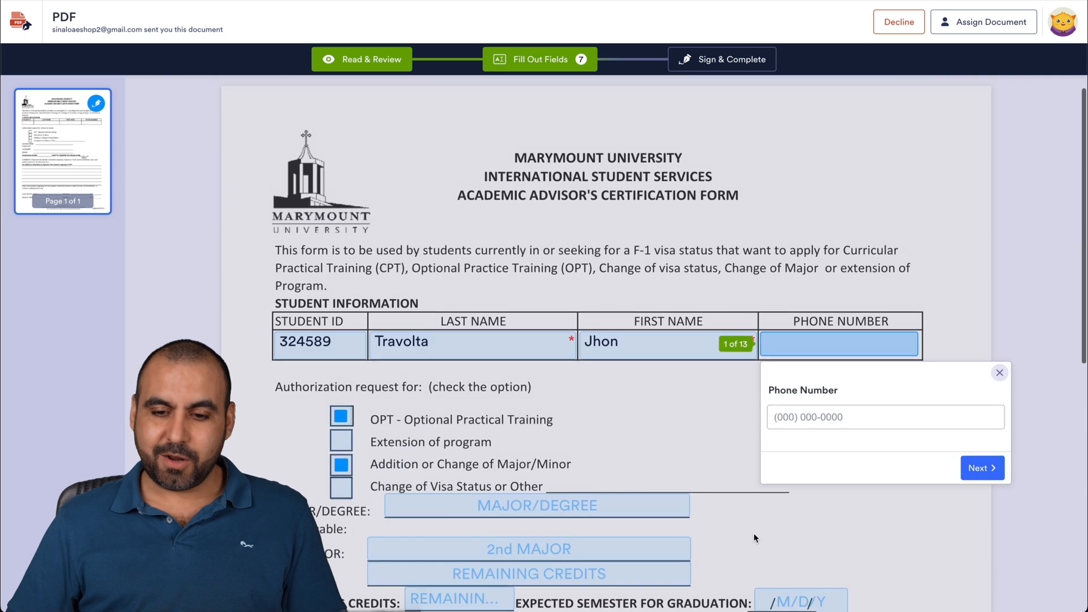
{"action": "scroll", "scroll_direction": "down", "scroll_amount": 3}
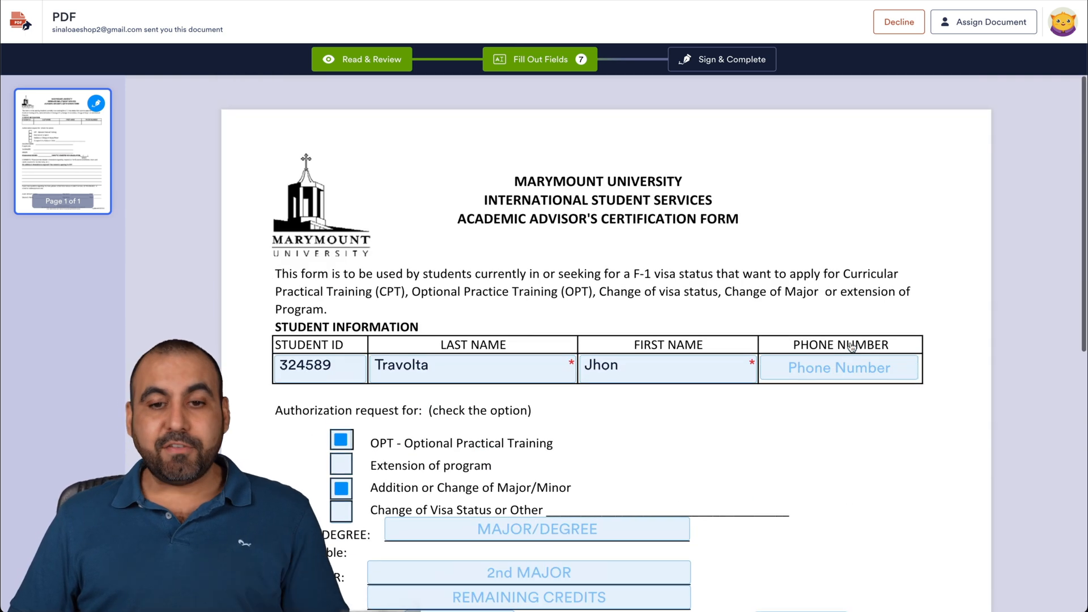
{"action": "mouse_move", "coordinate": [721, 59]}
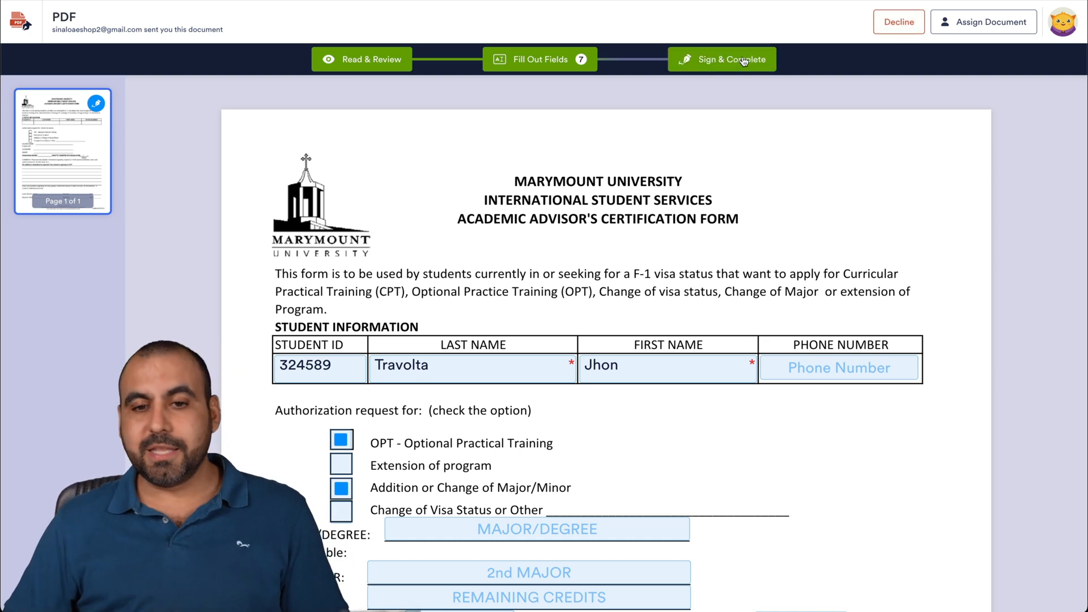
{"action": "left_click", "coordinate": [720, 59]}
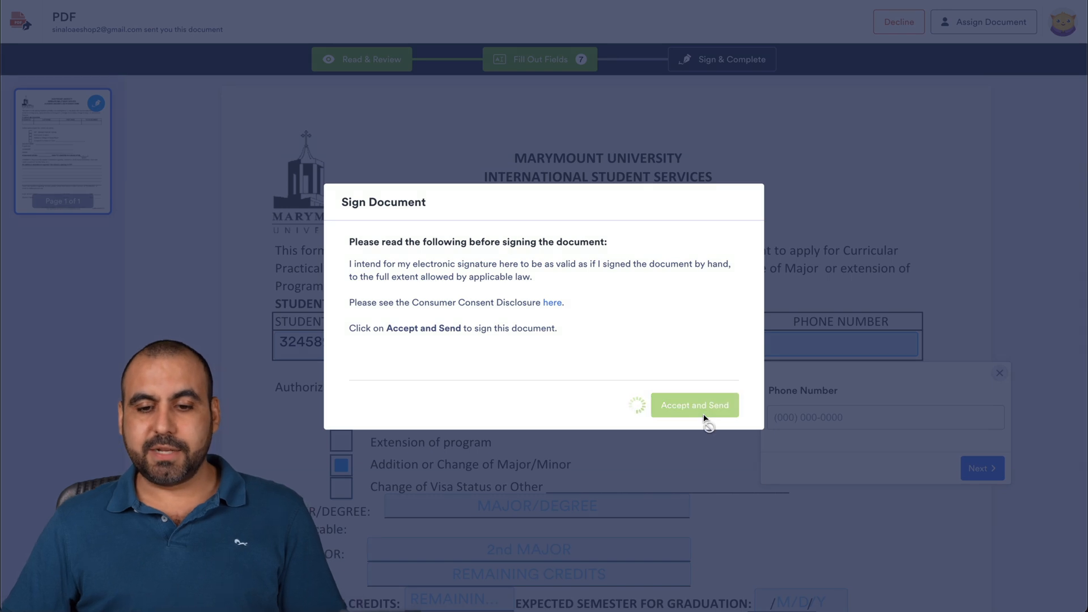
Open the 'Your signature requested for PDF' email's document for the advisor to review and sign
{"action": "left_click", "coordinate": [694, 405]}
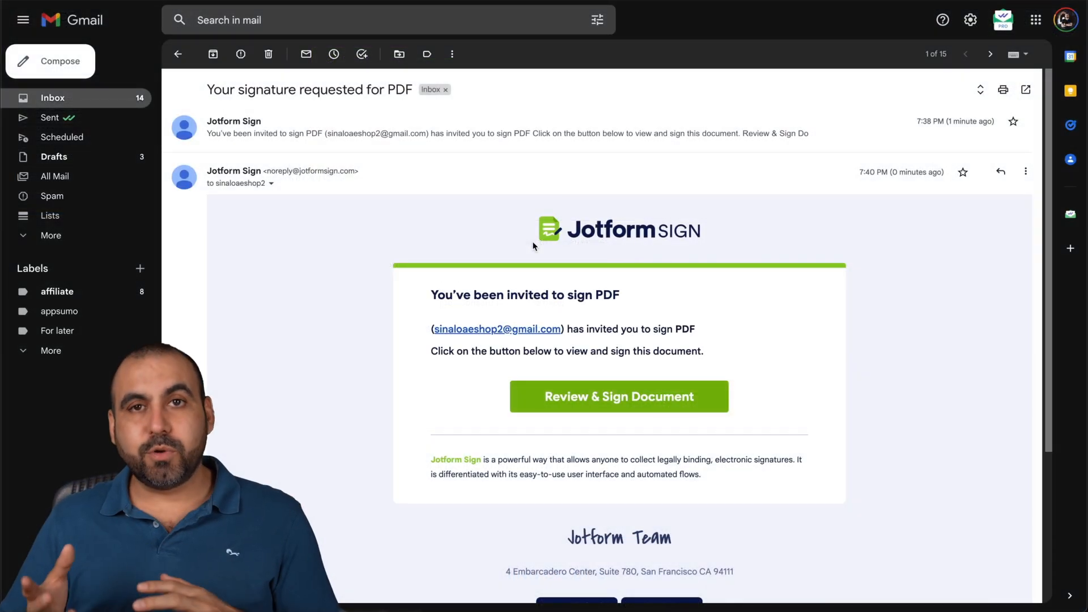
{"action": "mouse_move", "coordinate": [543, 347]}
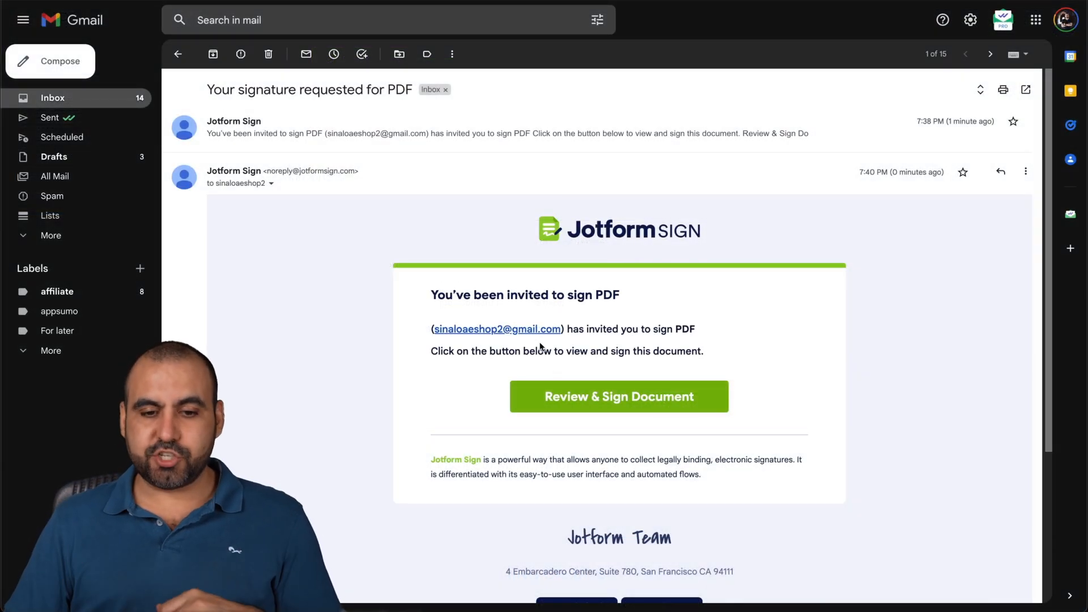
{"action": "left_click", "coordinate": [618, 396]}
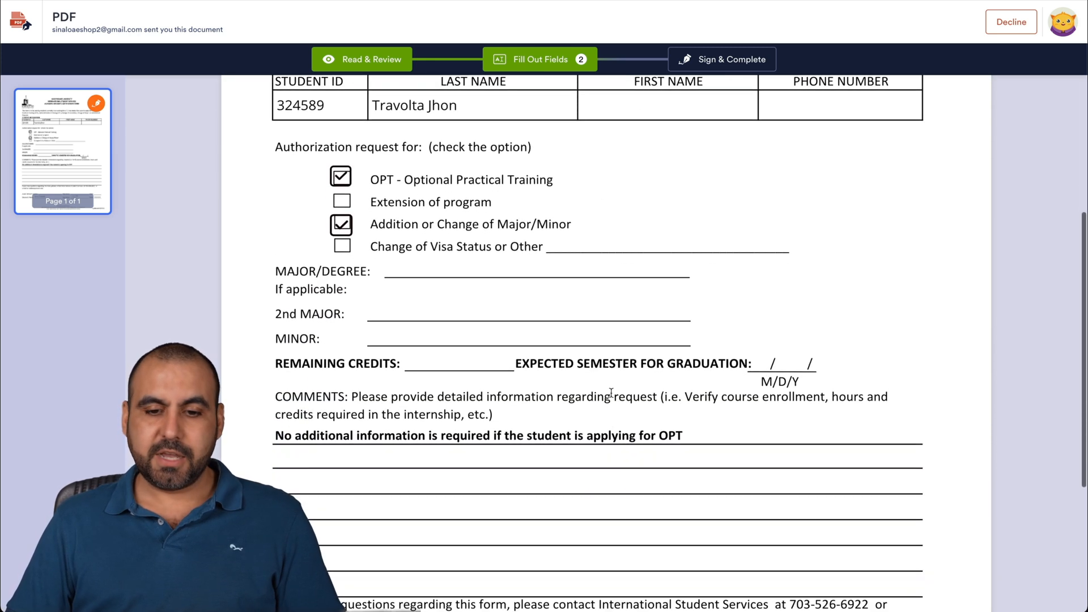
{"action": "scroll", "scroll_direction": "down", "scroll_amount": 3}
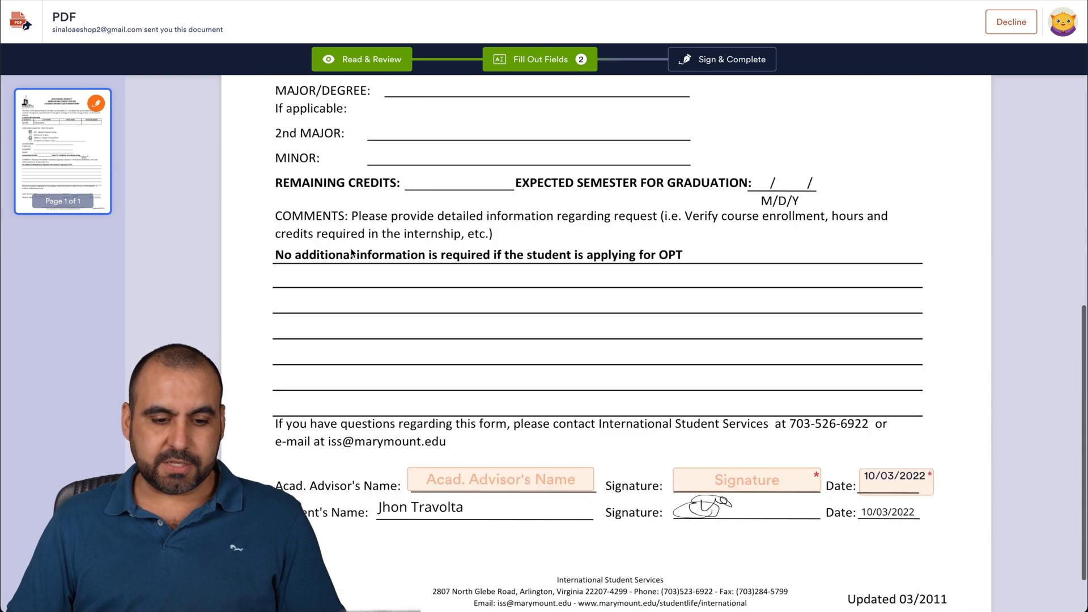
{"action": "scroll", "scroll_direction": "down", "scroll_amount": 3}
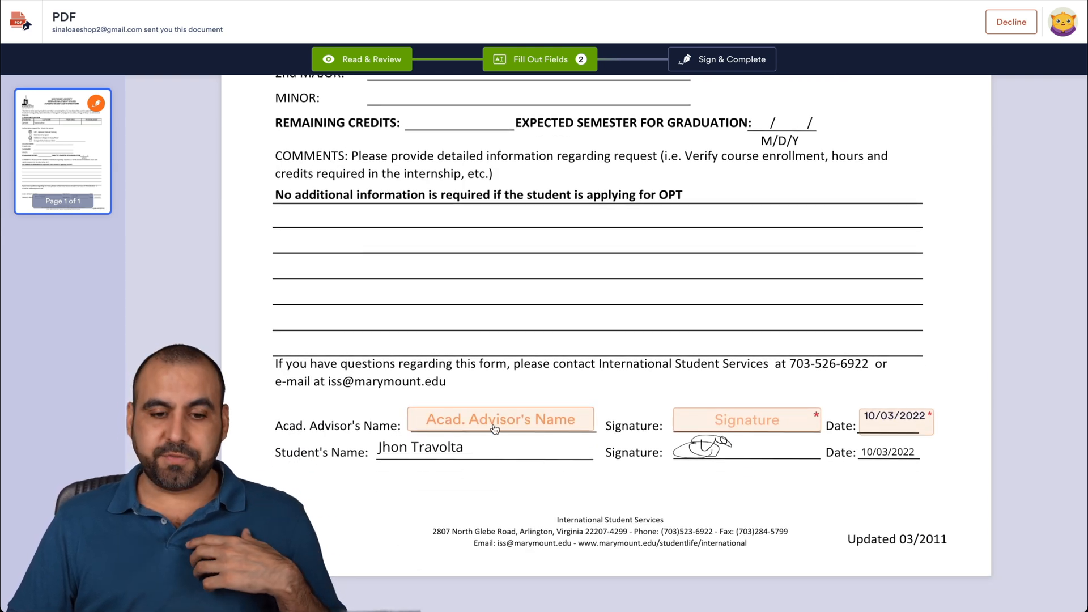
{"action": "left_click", "coordinate": [500, 418]}
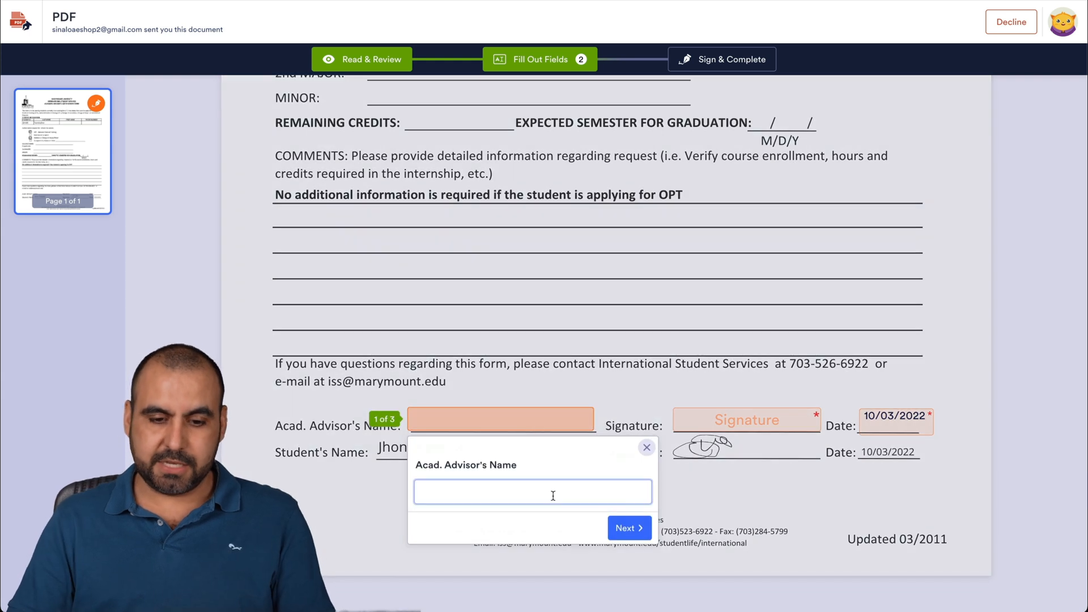
{"action": "type", "text": "Jorge Augilar"}
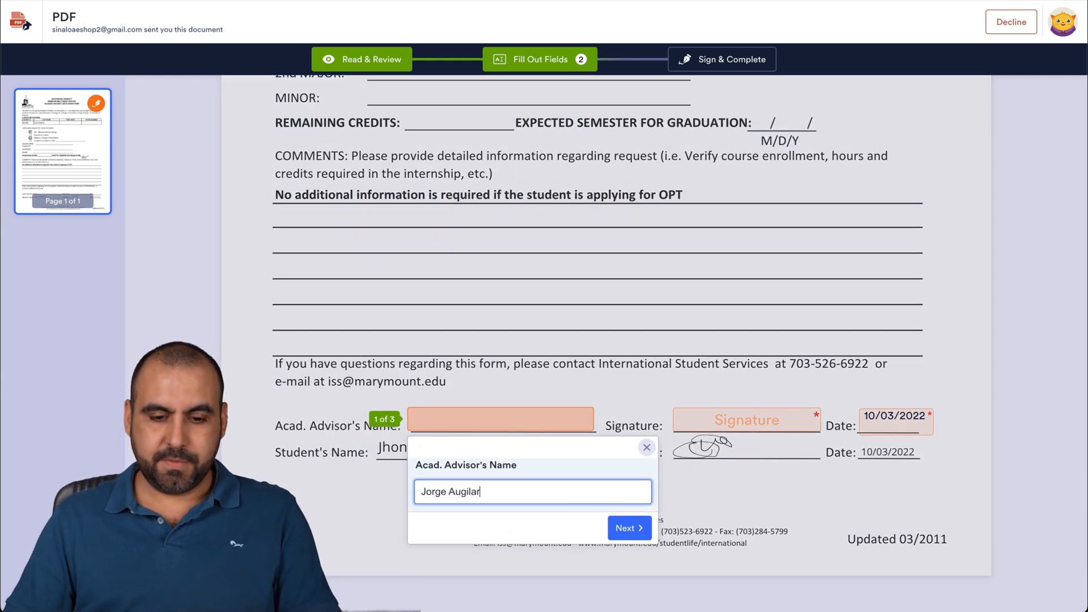
{"action": "left_click", "coordinate": [627, 528]}
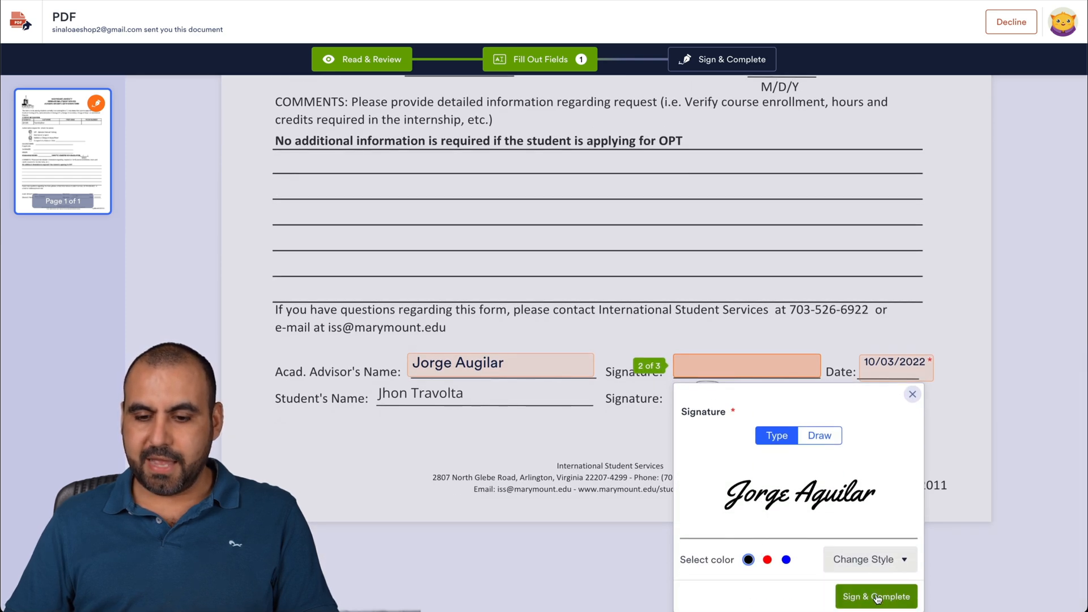
Sign and submit the document with consent, then open its tracking record
{"action": "left_click", "coordinate": [875, 596]}
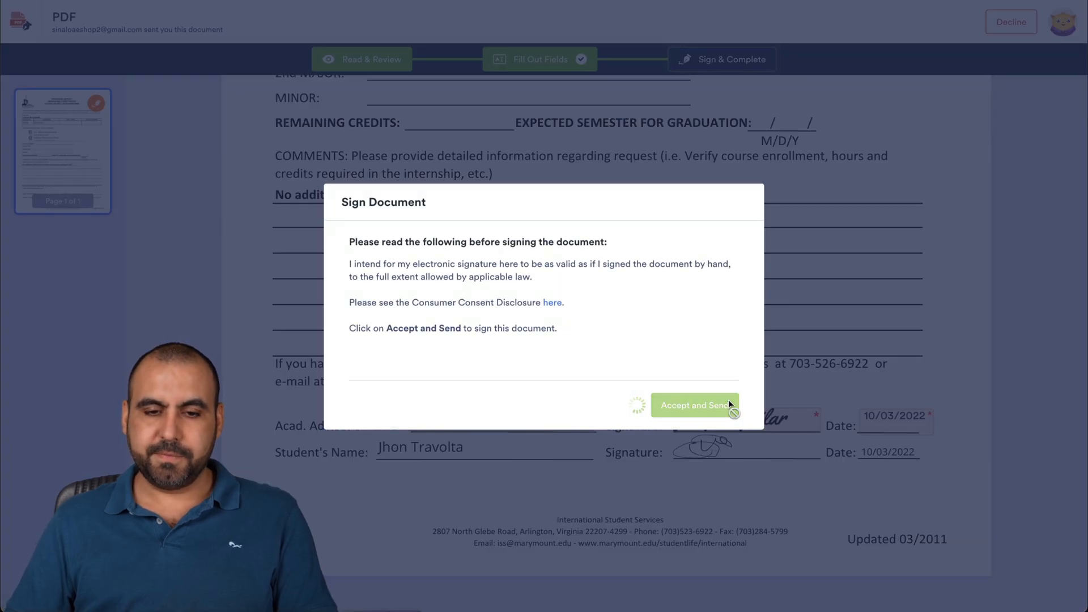
{"action": "left_click", "coordinate": [694, 405]}
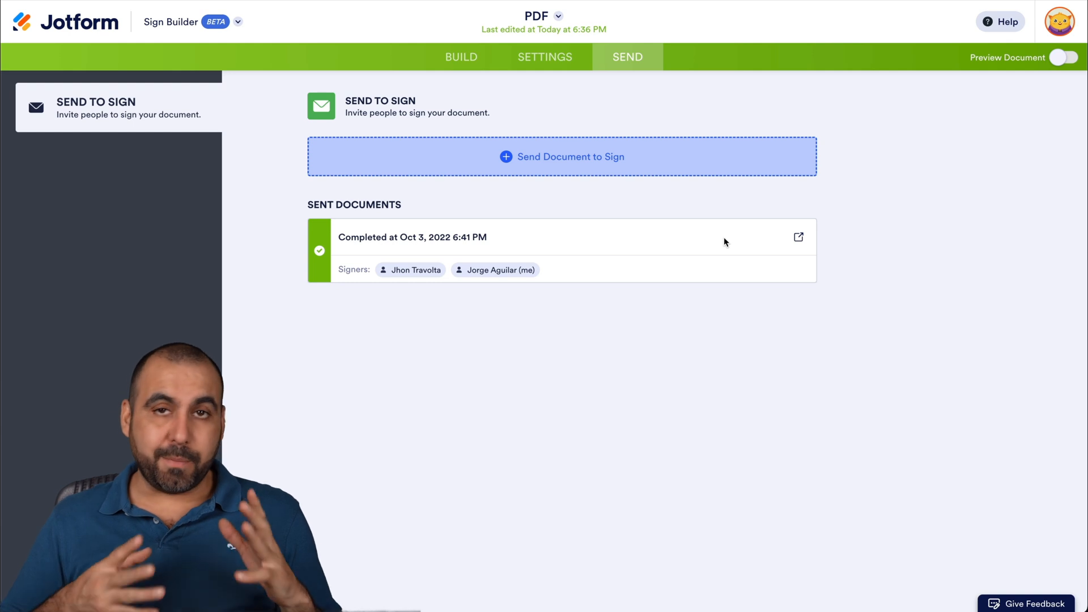
{"action": "mouse_move", "coordinate": [791, 237]}
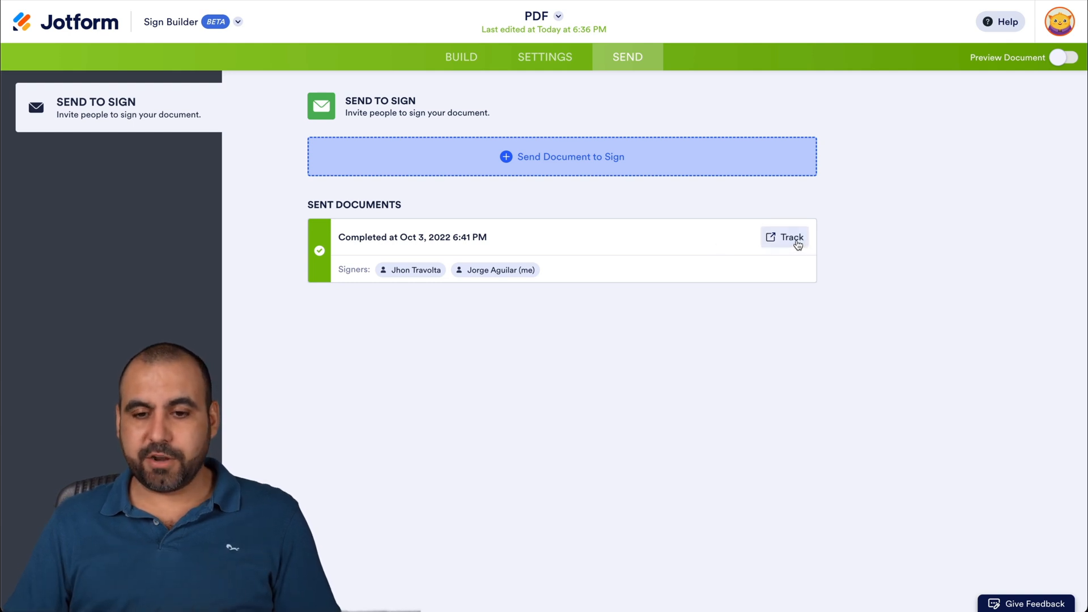
{"action": "left_click", "coordinate": [784, 237]}
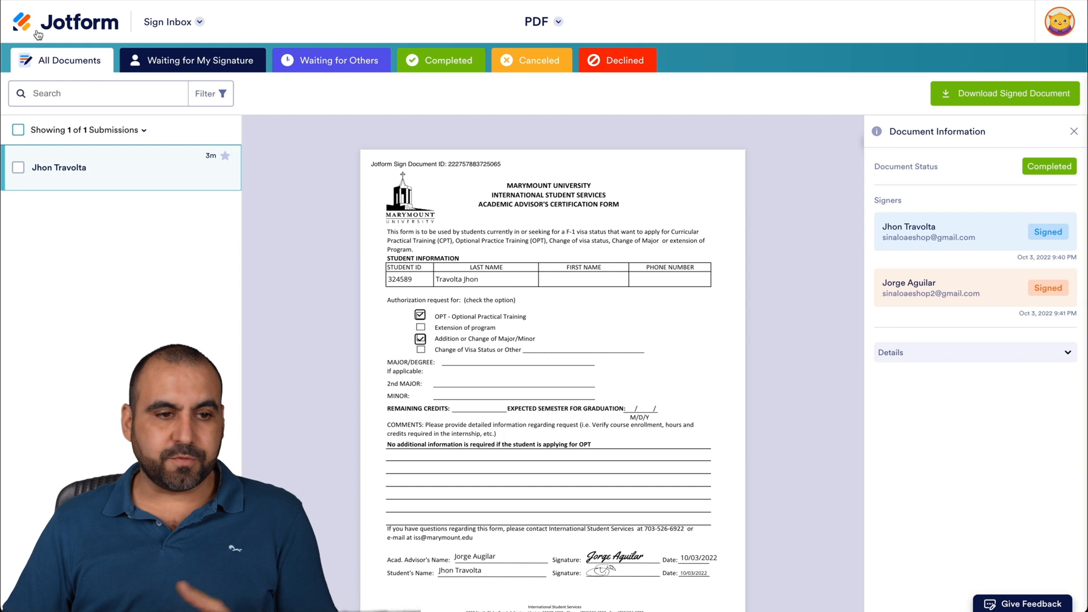
Scroll through the fully signed form and its audit trail
{"action": "scroll", "scroll_direction": "down", "scroll_amount": 3}
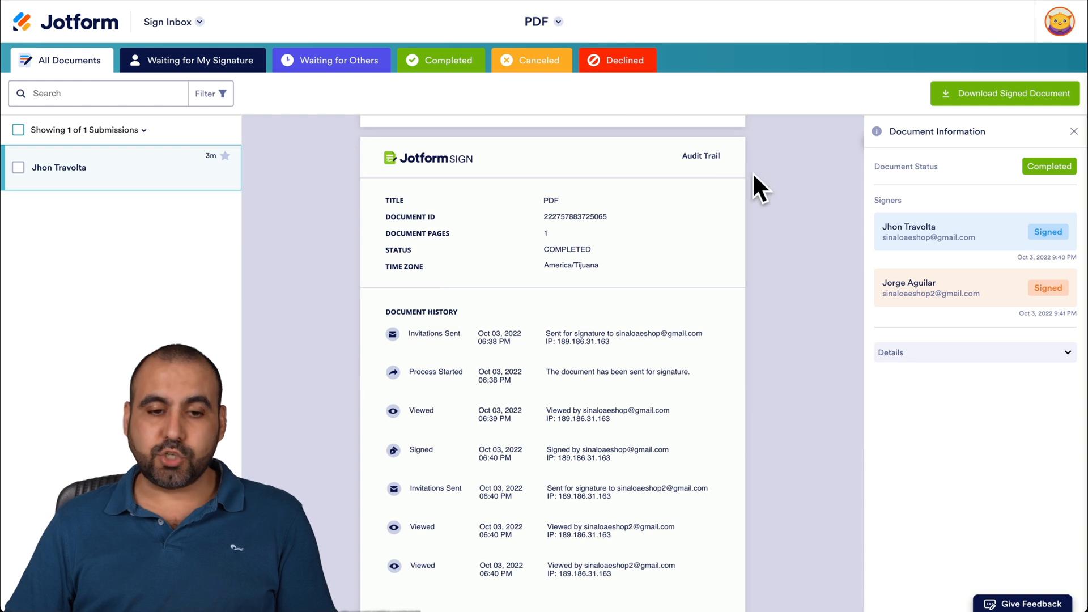
{"action": "scroll", "scroll_direction": "down", "scroll_amount": 3}
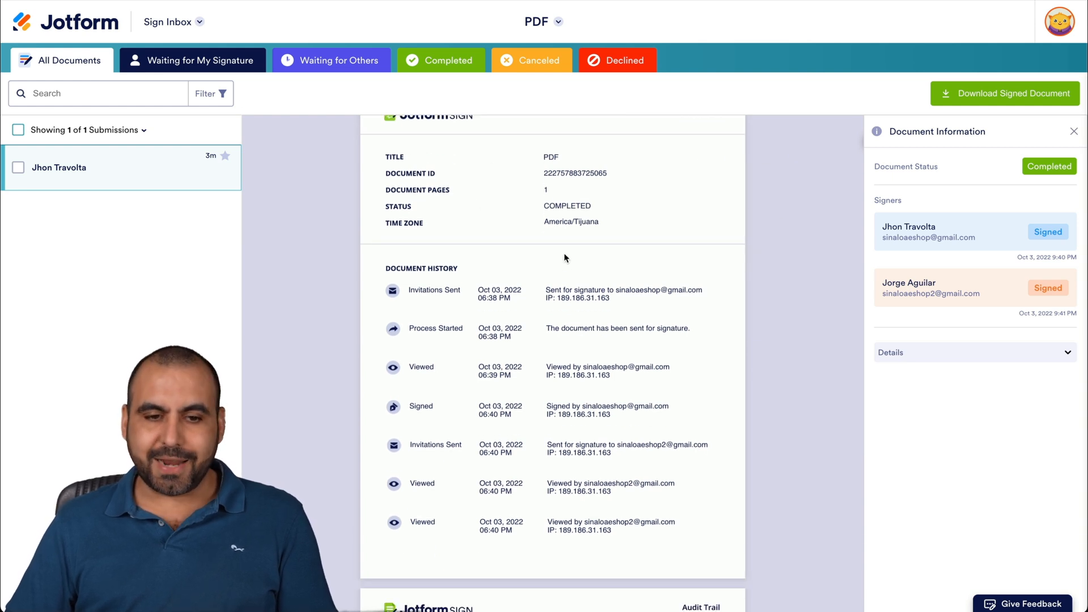
{"action": "scroll", "scroll_direction": "down", "scroll_amount": 3}
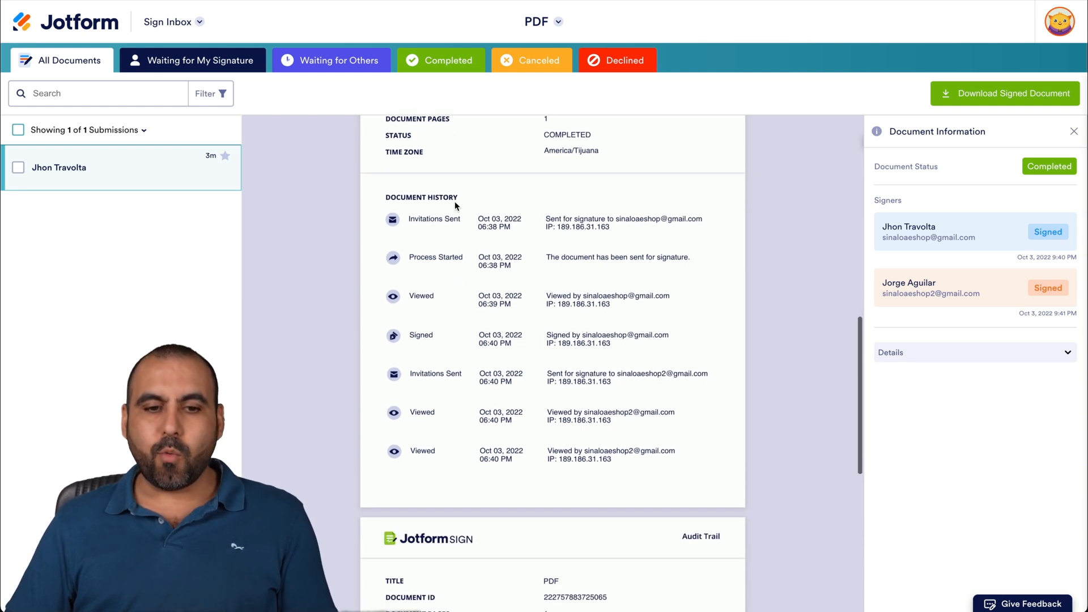
{"action": "mouse_move", "coordinate": [532, 379]}
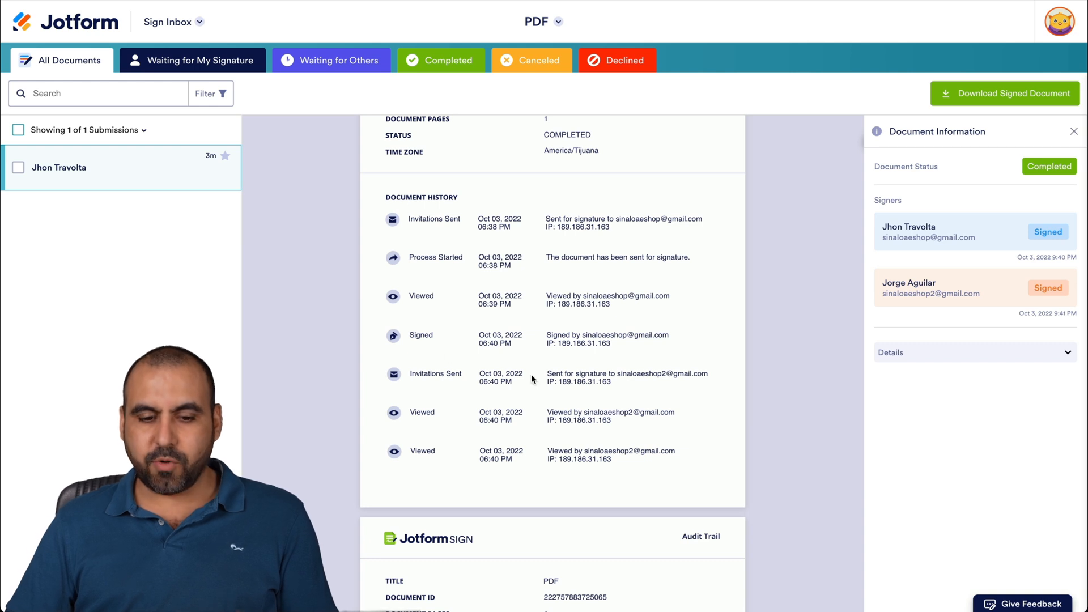
{"action": "scroll", "scroll_direction": "down", "scroll_amount": 3}
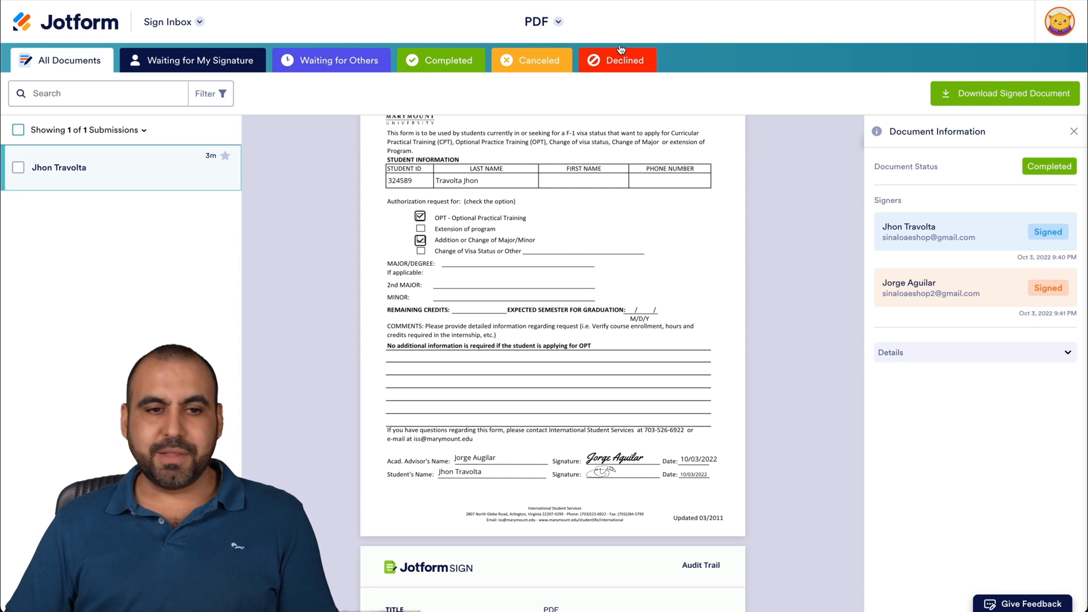
Check the Waiting for My Signature, Waiting for Others and Completed tabs, then return to My Sign Documents
{"action": "left_click", "coordinate": [200, 59]}
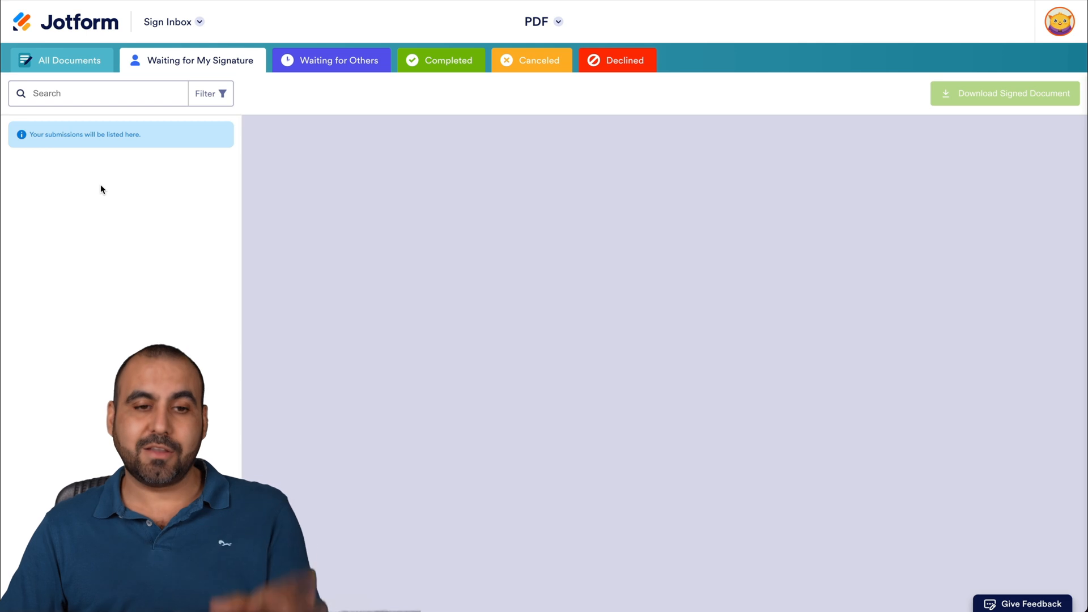
{"action": "left_click", "coordinate": [338, 59]}
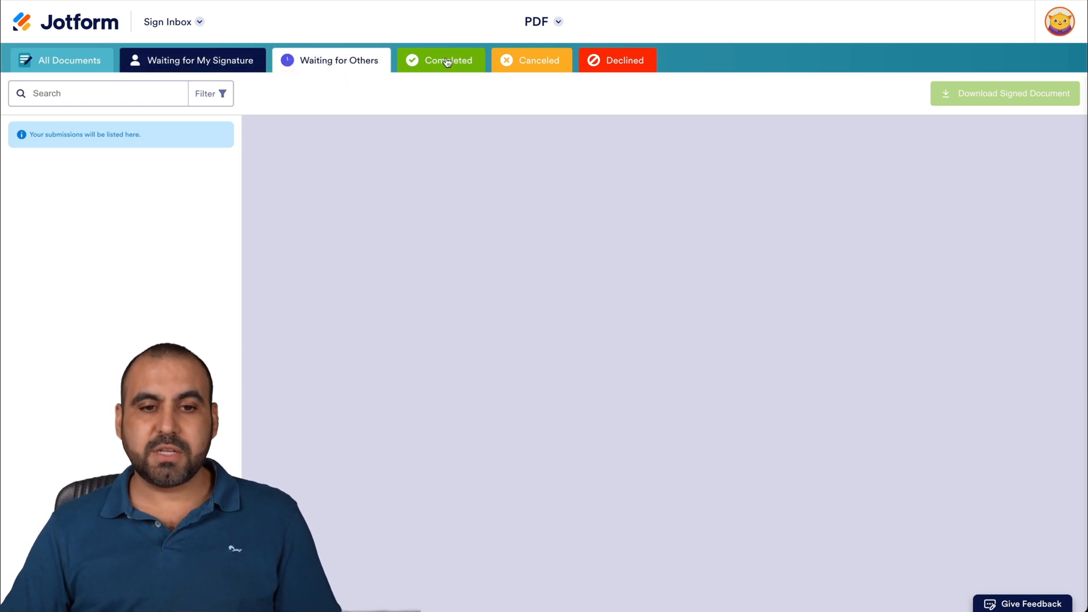
{"action": "left_click", "coordinate": [448, 61]}
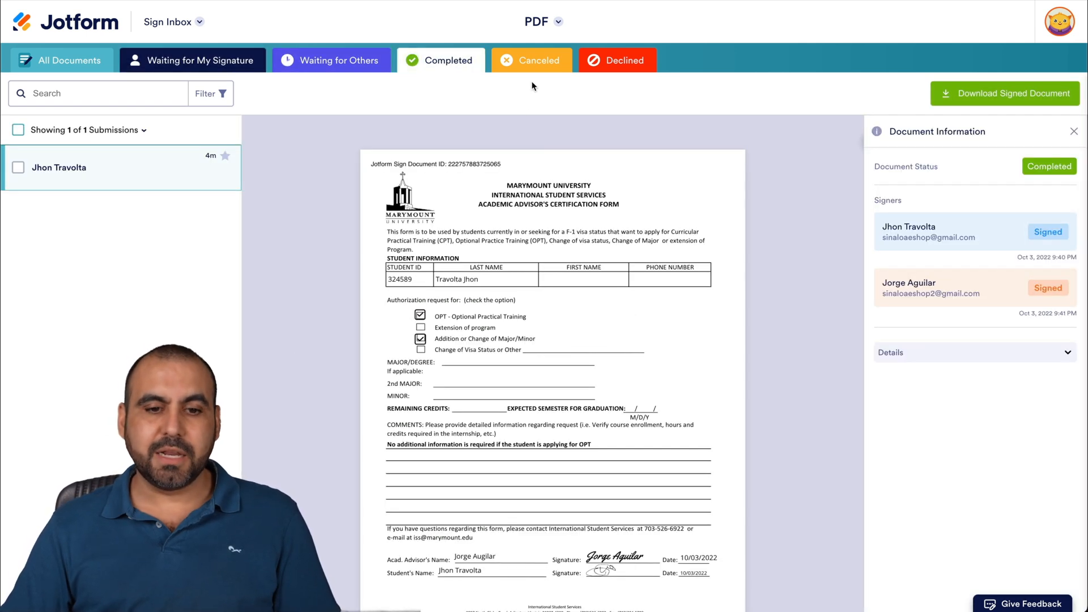
{"action": "left_click", "coordinate": [616, 60]}
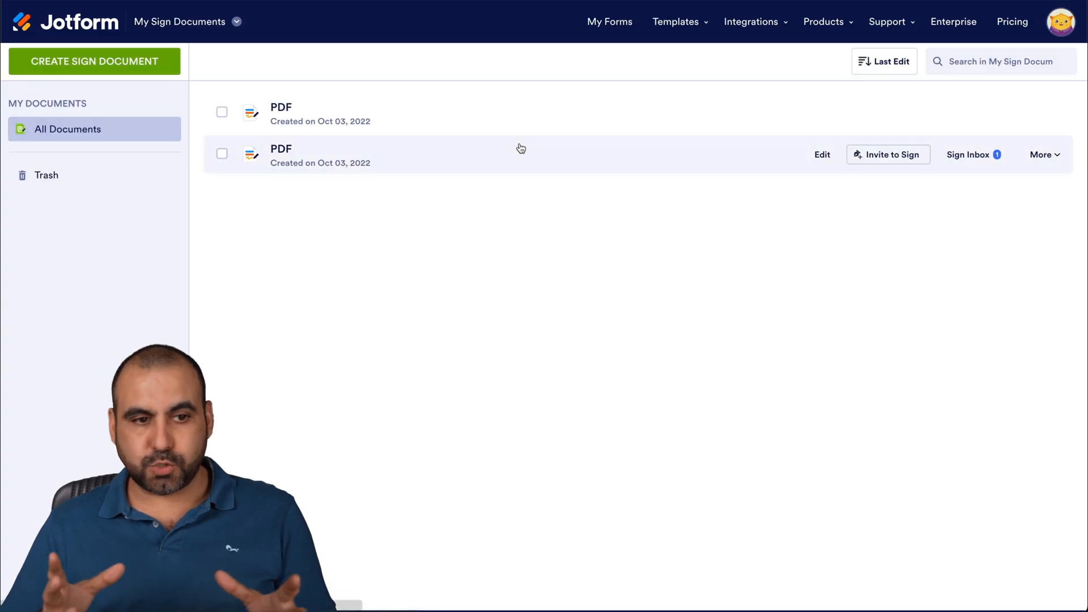
{"action": "mouse_move", "coordinate": [932, 220]}
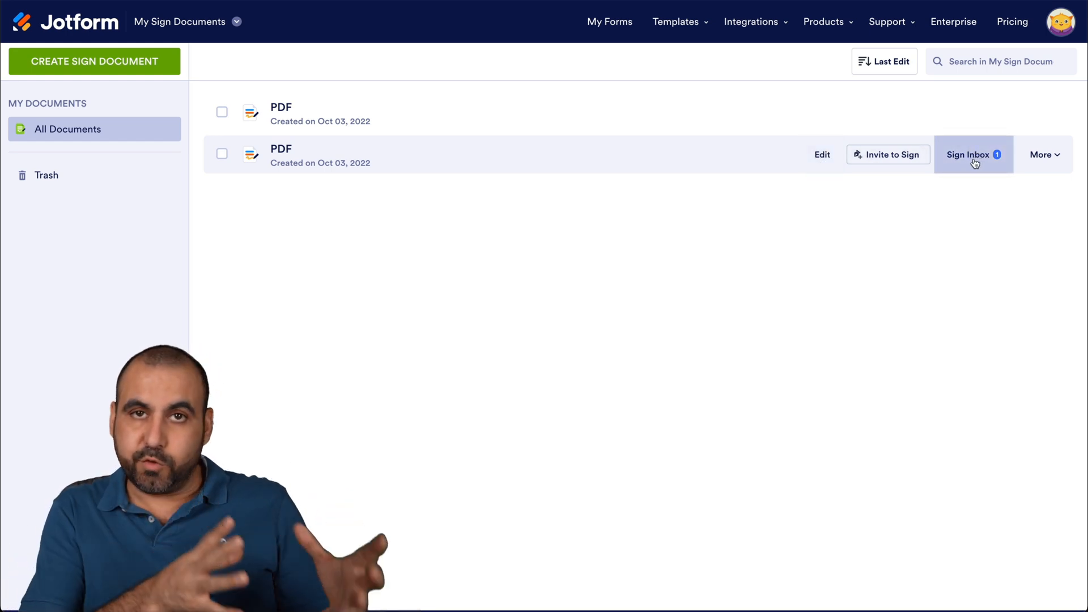
{"action": "left_click", "coordinate": [1042, 155]}
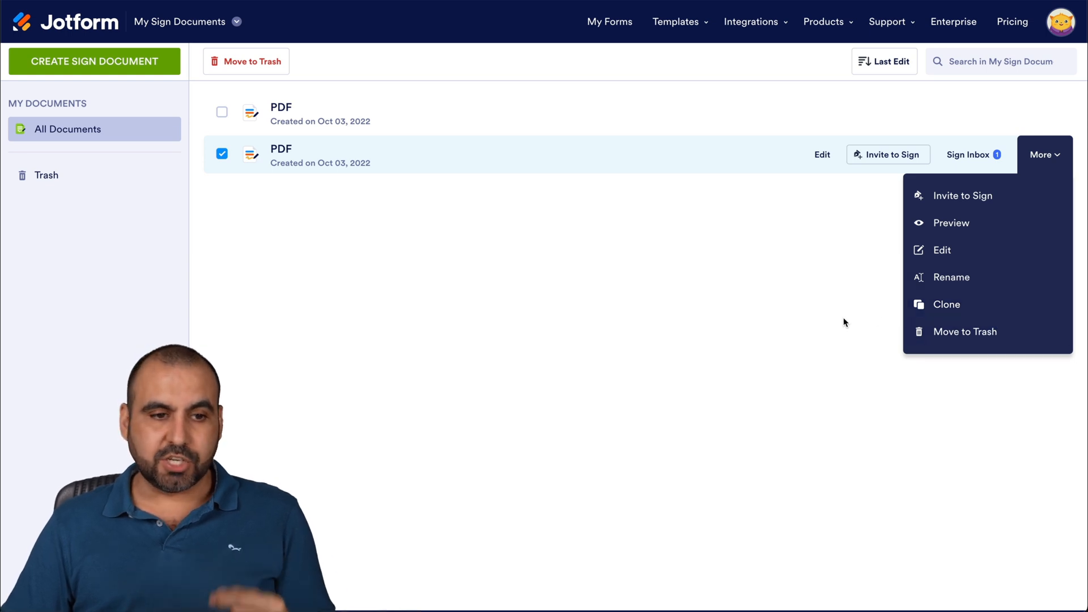
{"action": "left_click", "coordinate": [724, 339]}
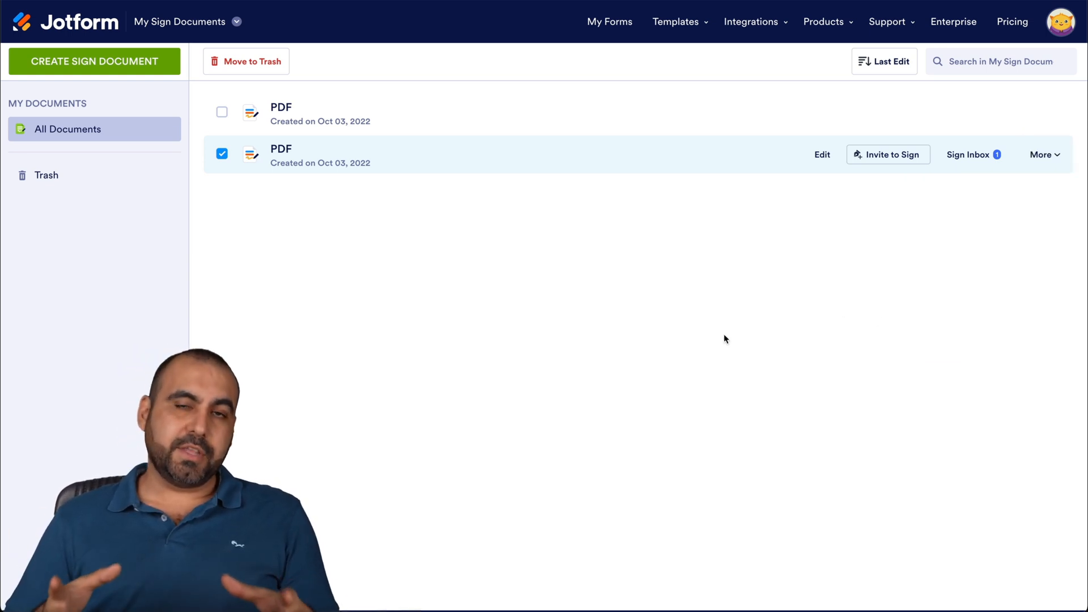